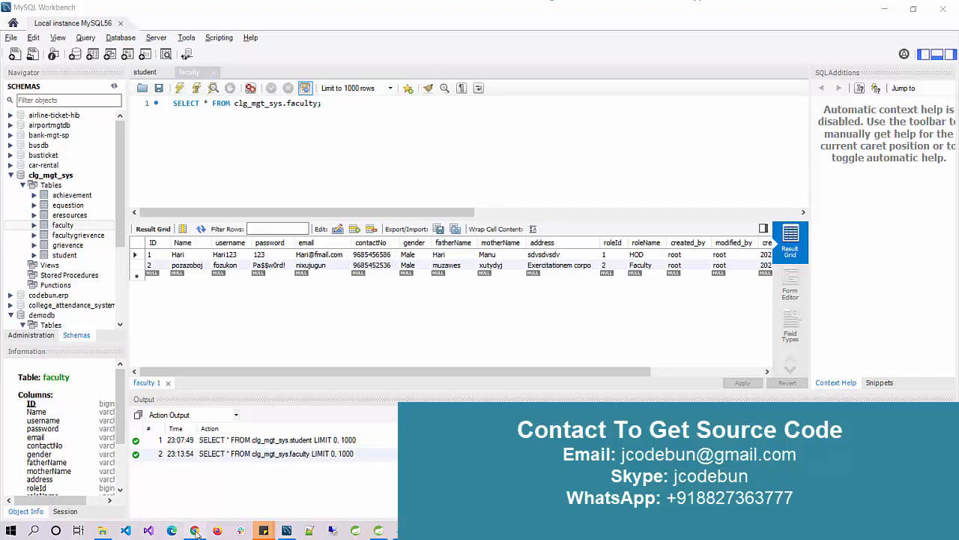
Leave the faculty table records in MySQL Workbench and return to Chrome's Student Login page.
click(195, 530)
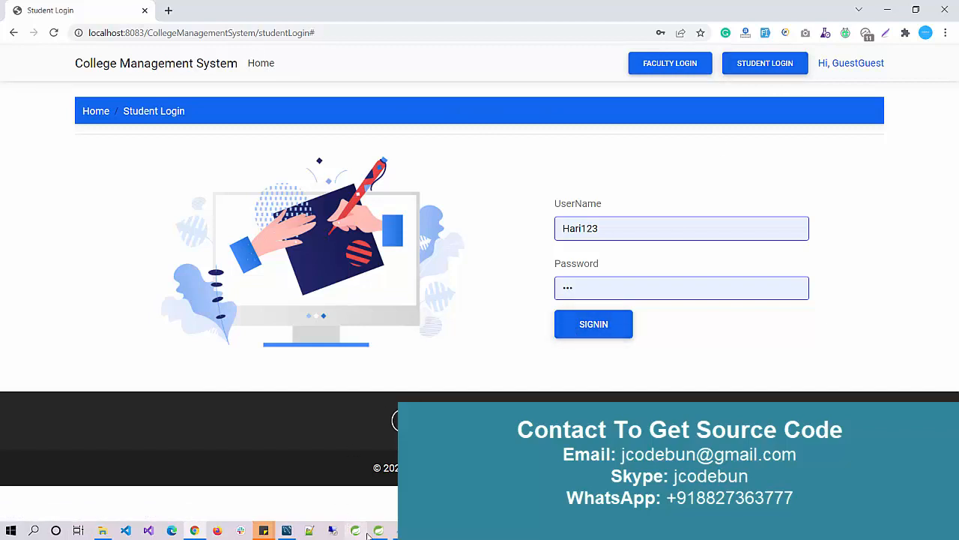
In CollegeManagementSystem, expand src/main/java to view the bean package classes, then collapse it.
click(263, 530)
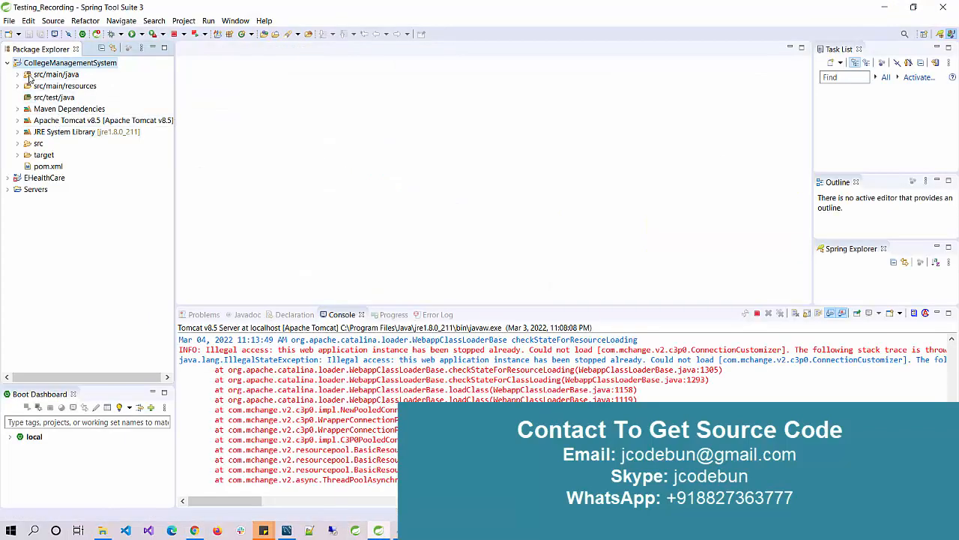
click(17, 74)
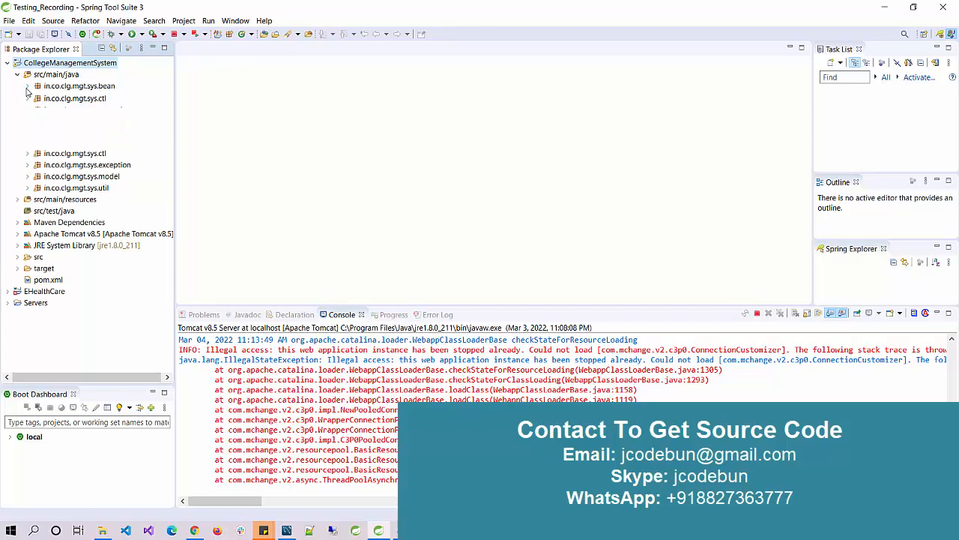
click(28, 85)
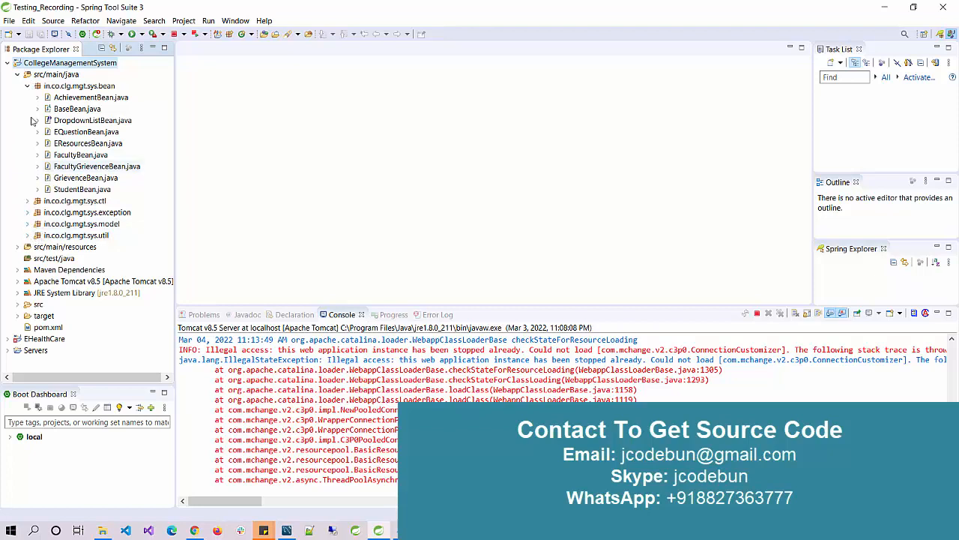
click(27, 85)
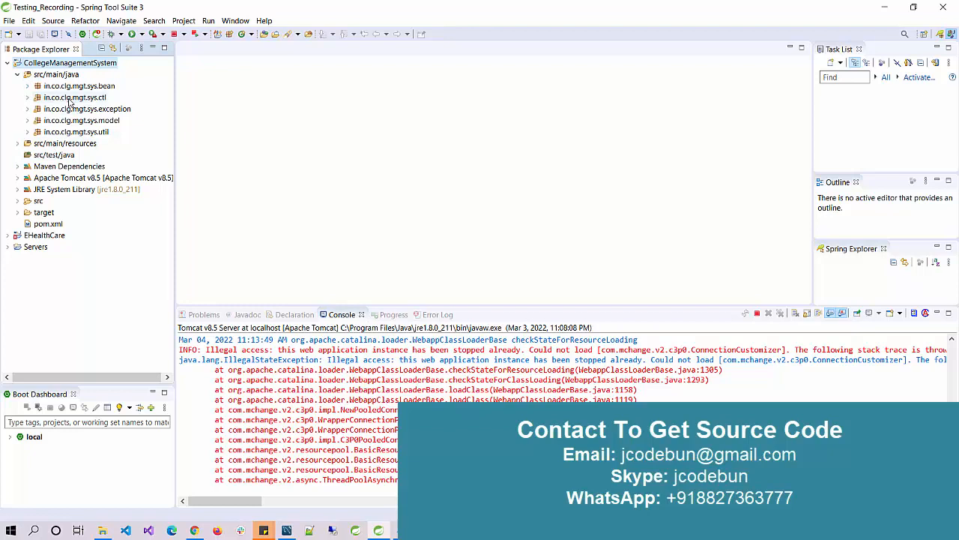
Expand src > main > webapp > jsp and open achievement.jsp.
click(17, 201)
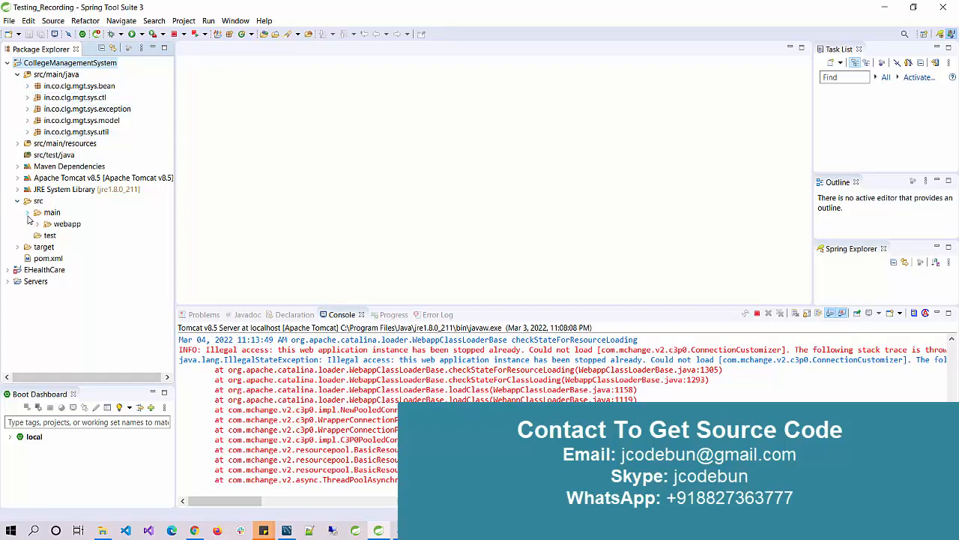
click(26, 223)
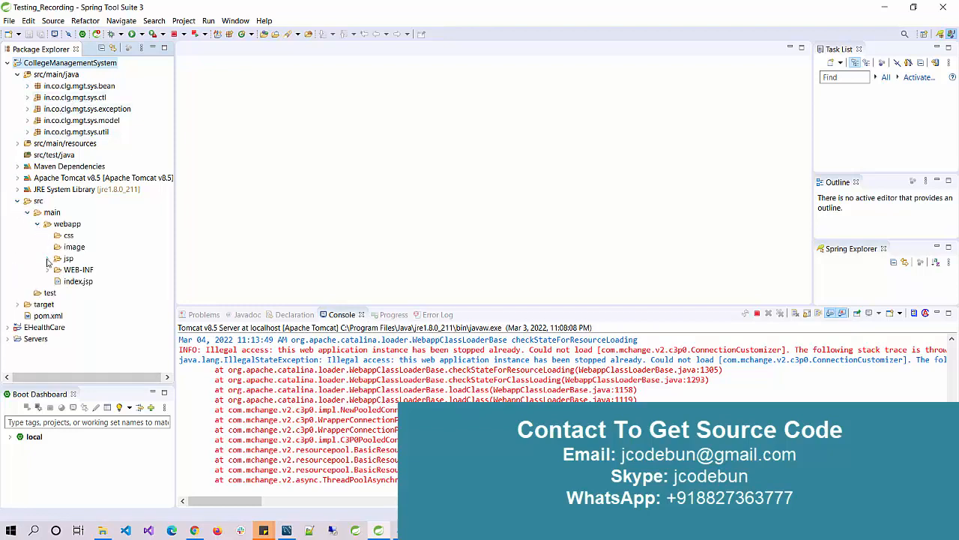
click(57, 258)
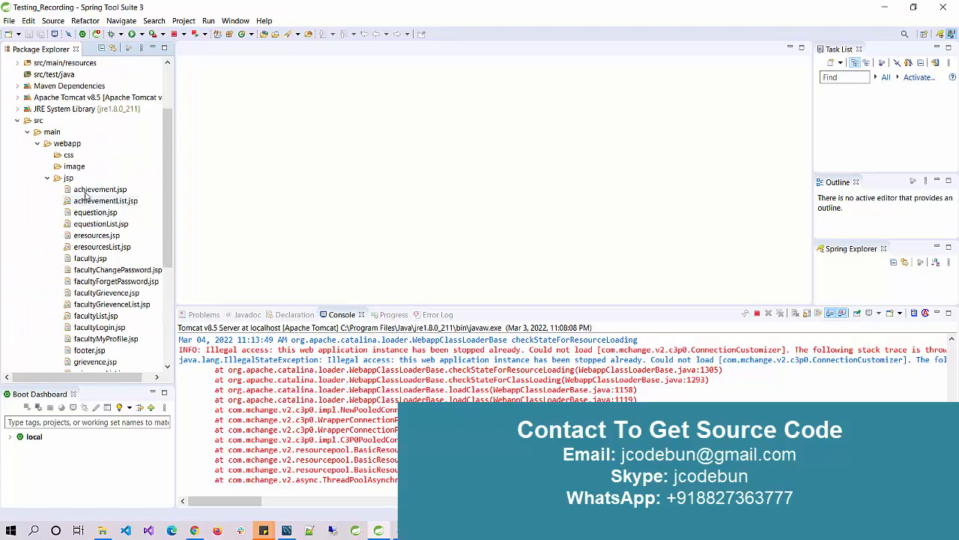
double_click(100, 189)
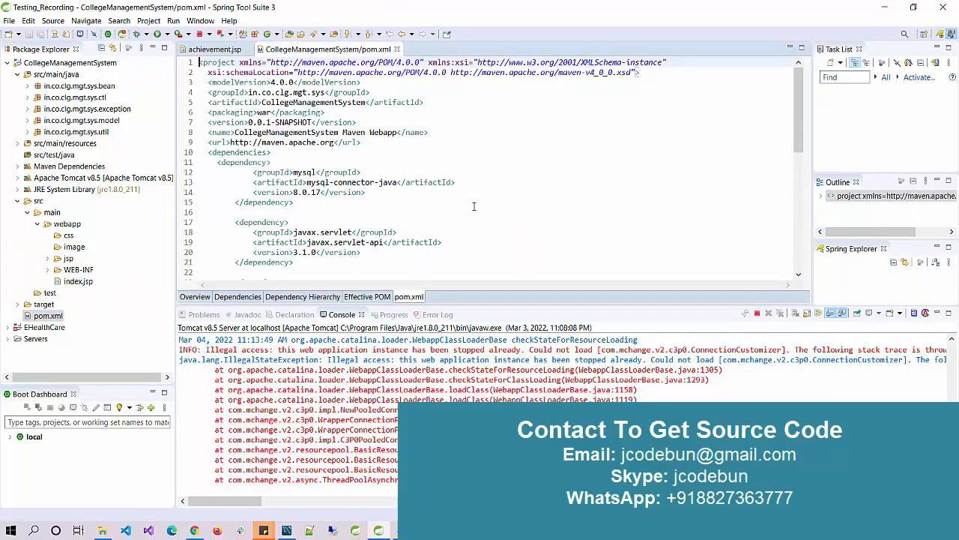
Scroll through pom.xml's MySQL connector and servlet API dependencies.
scroll(down, 3)
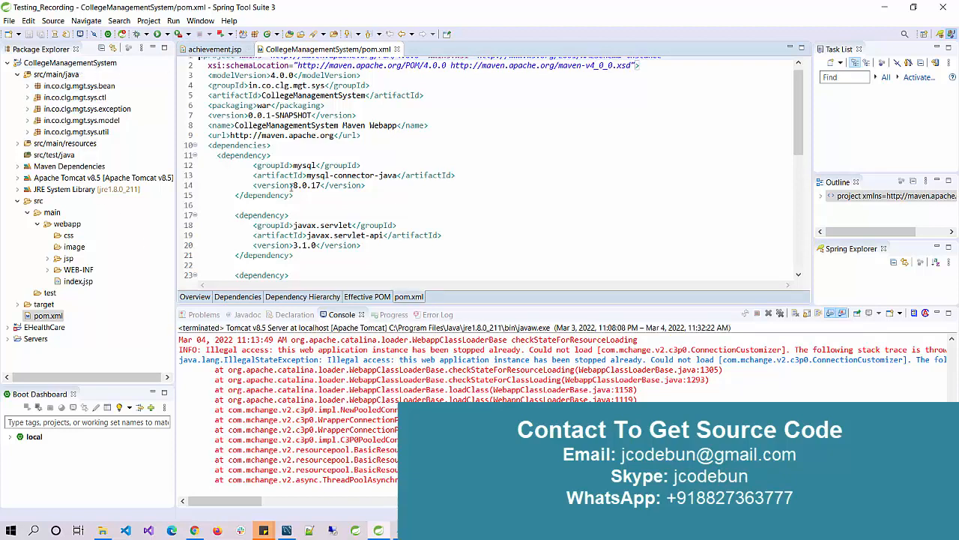
Run CollegeManagementSystem on the localhost Tomcat server via Run As > Run on Server.
right_click(71, 63)
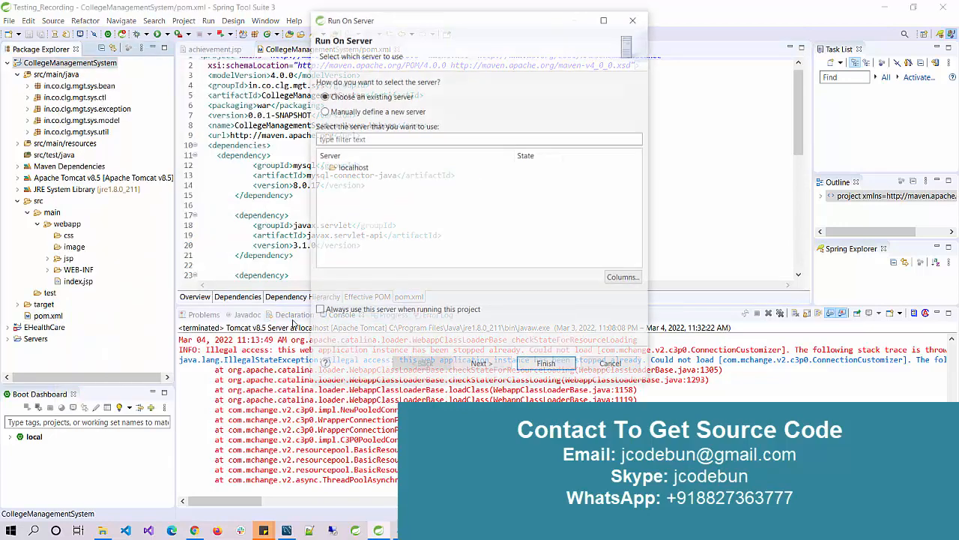
click(480, 362)
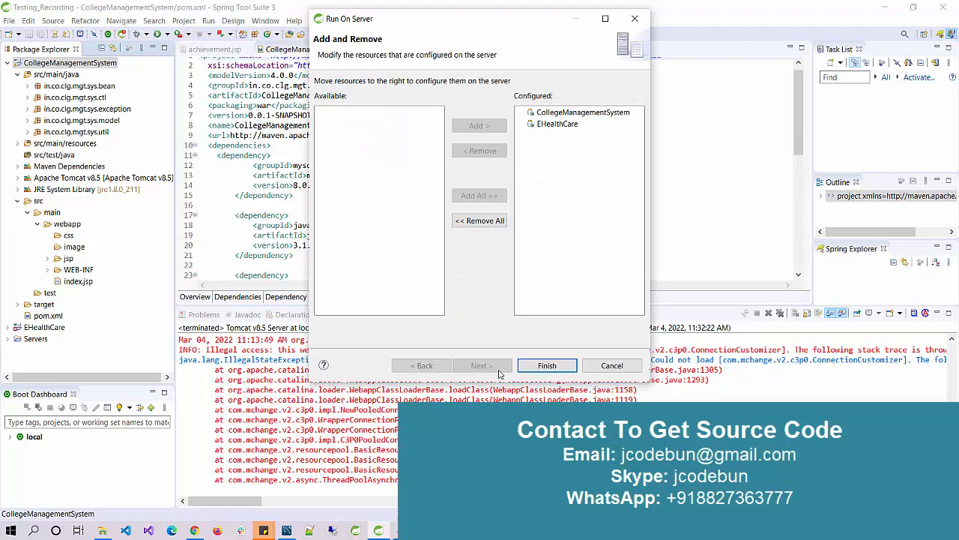
click(546, 365)
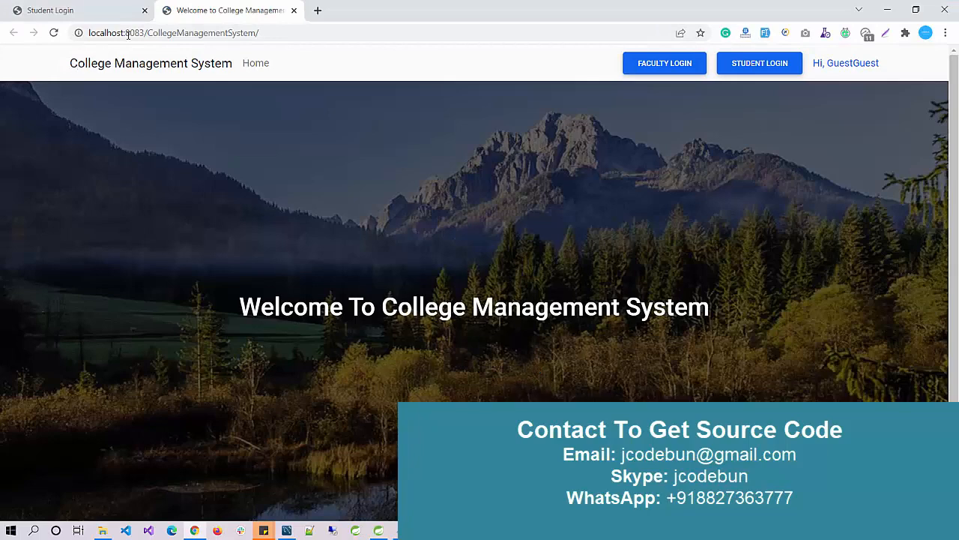
Close the old Student Login tab, browse the Home welcome page, then switch to MySQL Workbench.
click(145, 10)
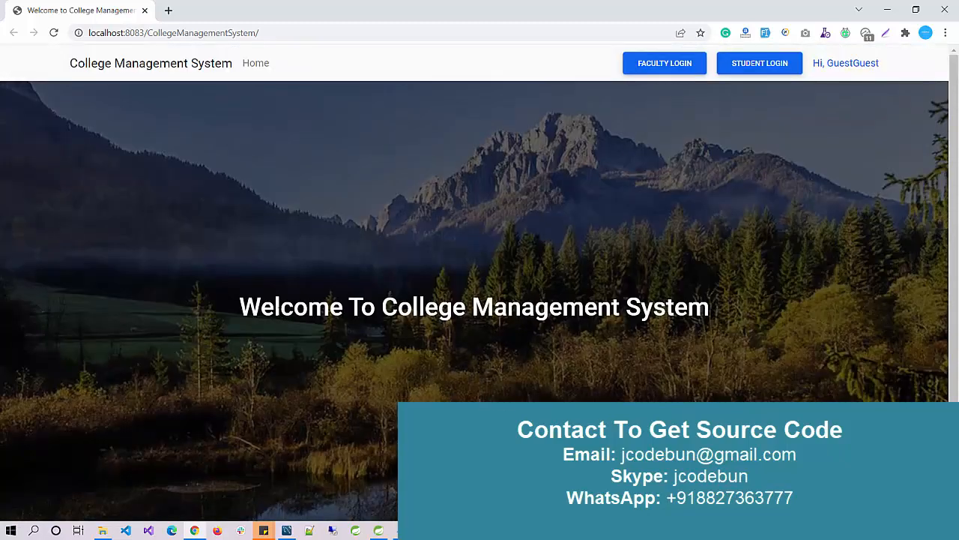
mouse_move(256, 68)
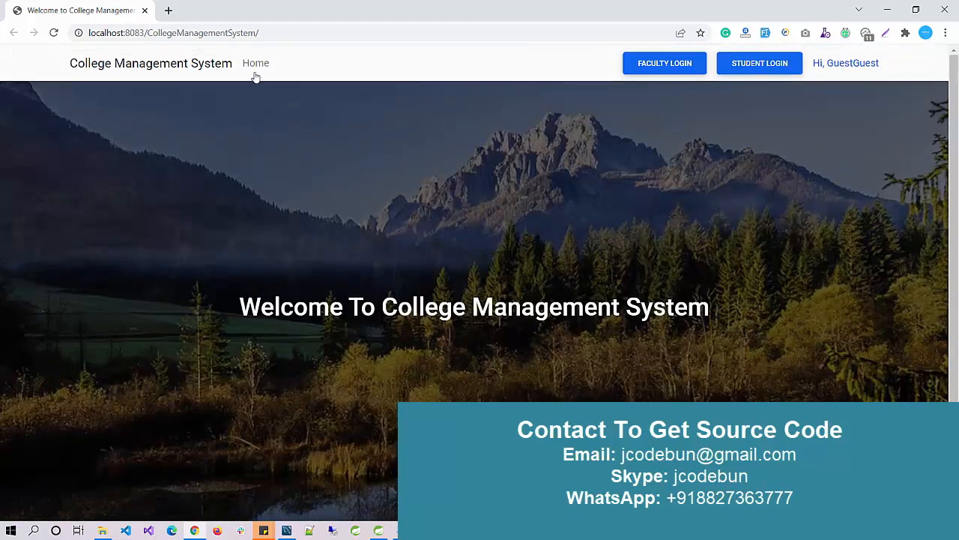
click(256, 63)
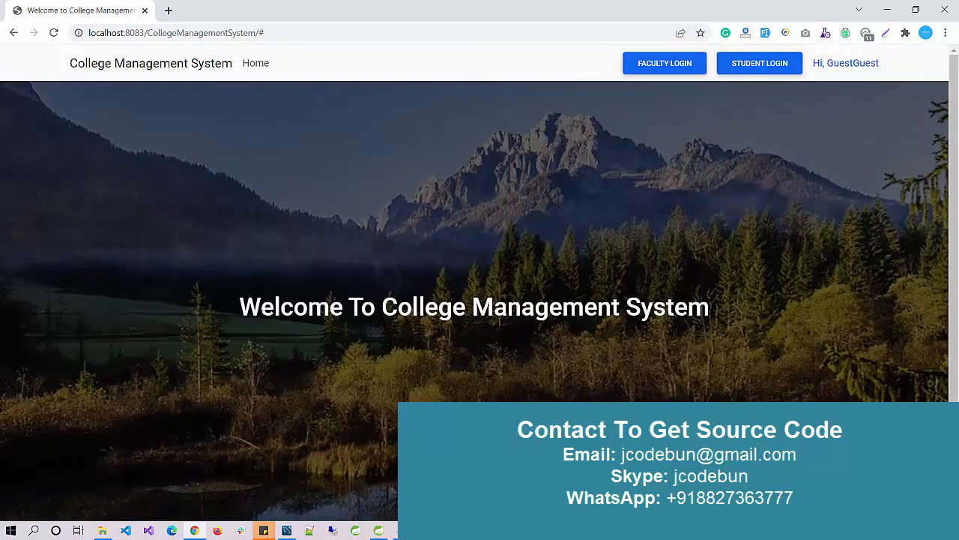
scroll(down, 3)
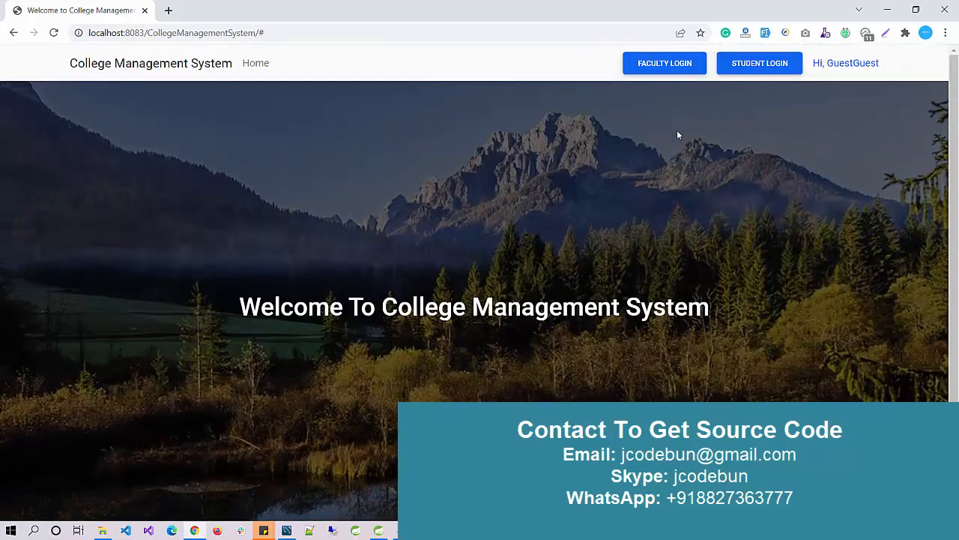
mouse_move(640, 94)
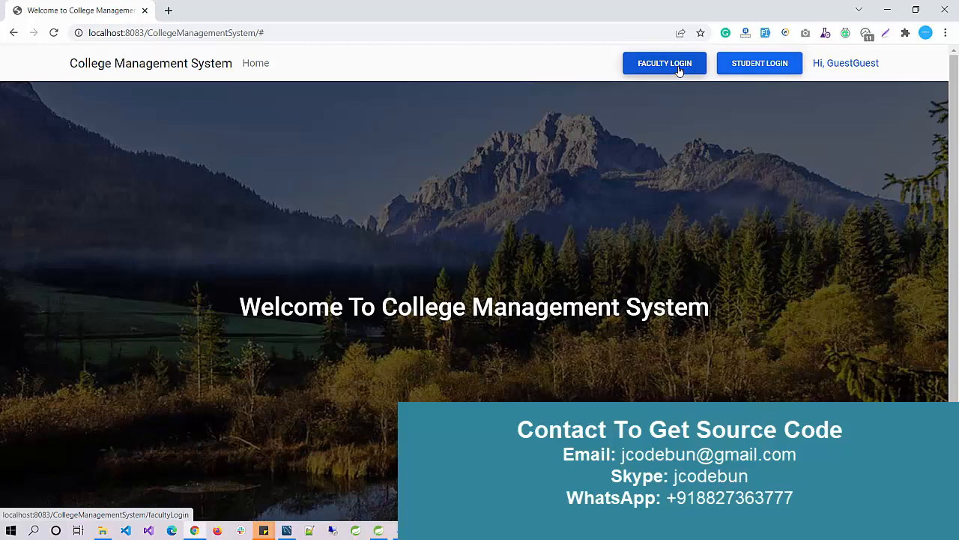
mouse_move(759, 63)
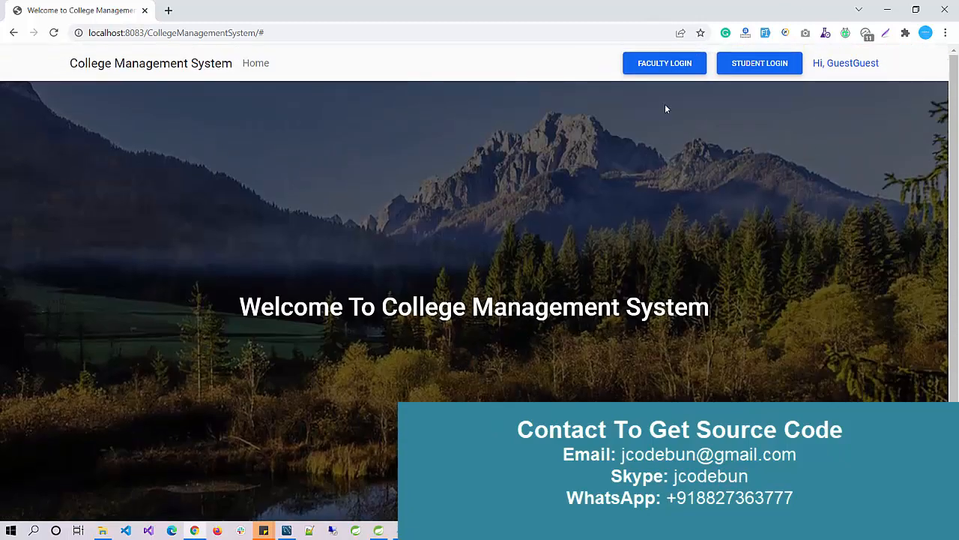
mouse_move(490, 281)
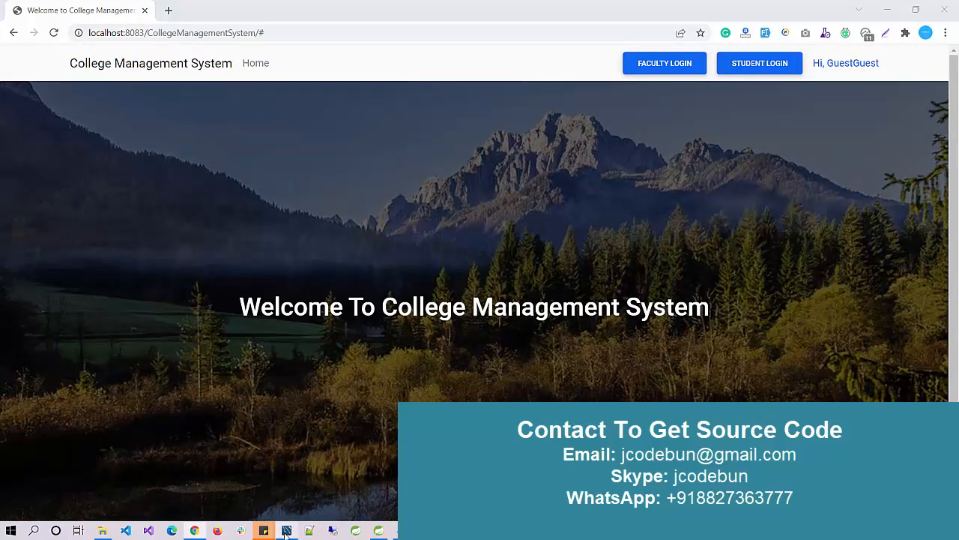
click(263, 530)
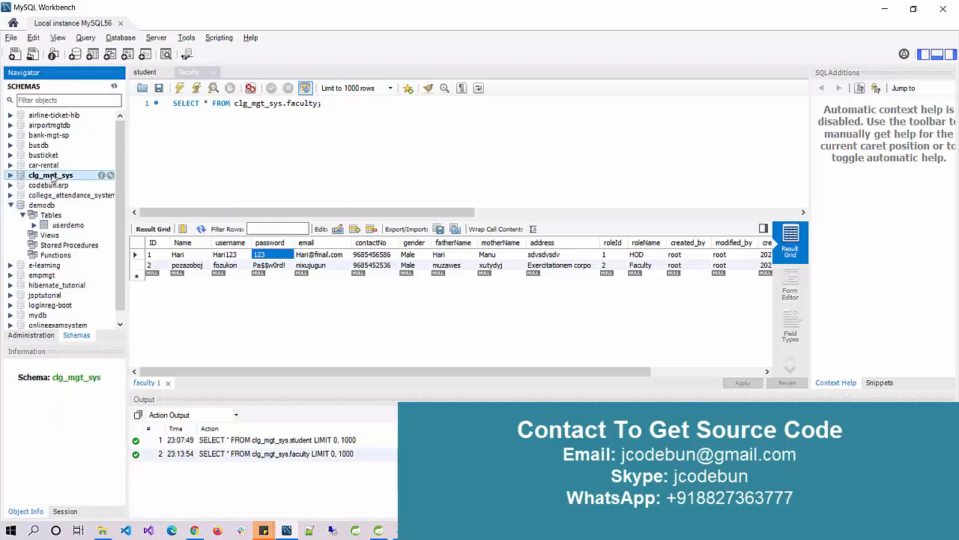
Expand the clg_mgt_sys tables and select rows from the faculty table.
click(32, 185)
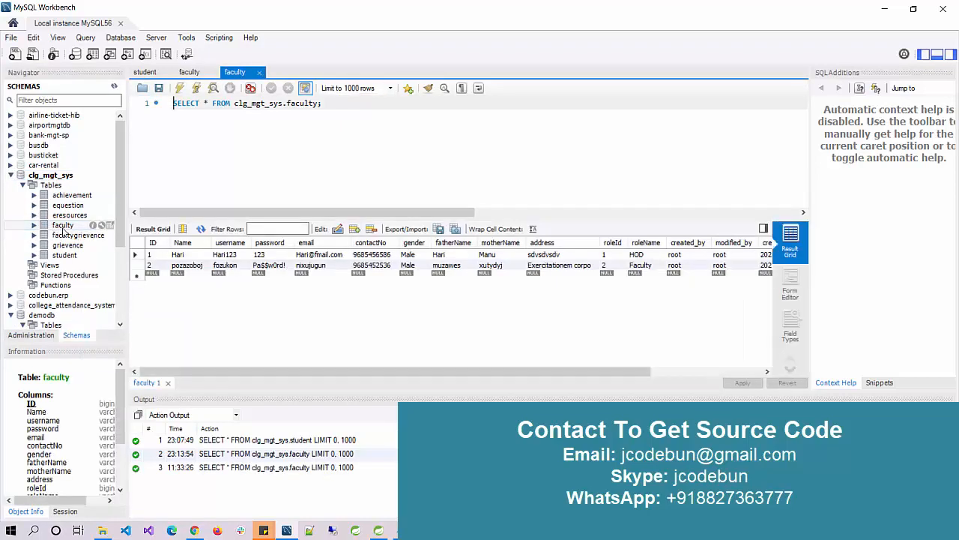
right_click(62, 225)
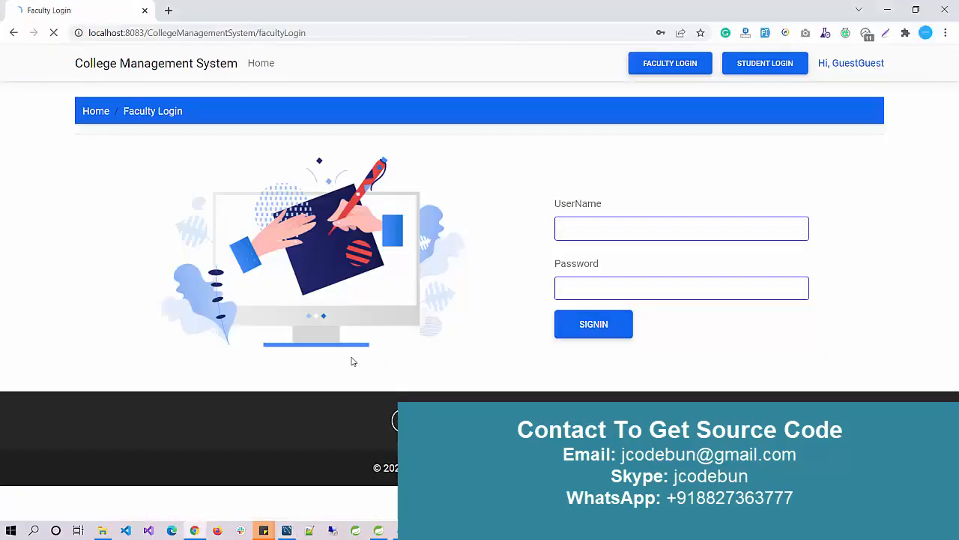
Sign in to the HOD faculty account using Chrome's saved autofill credentials.
click(682, 228)
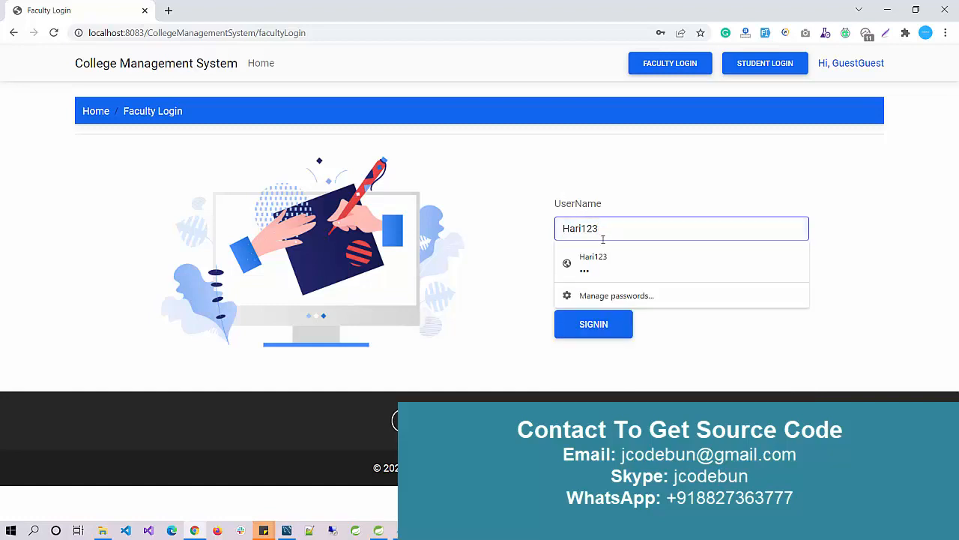
click(593, 262)
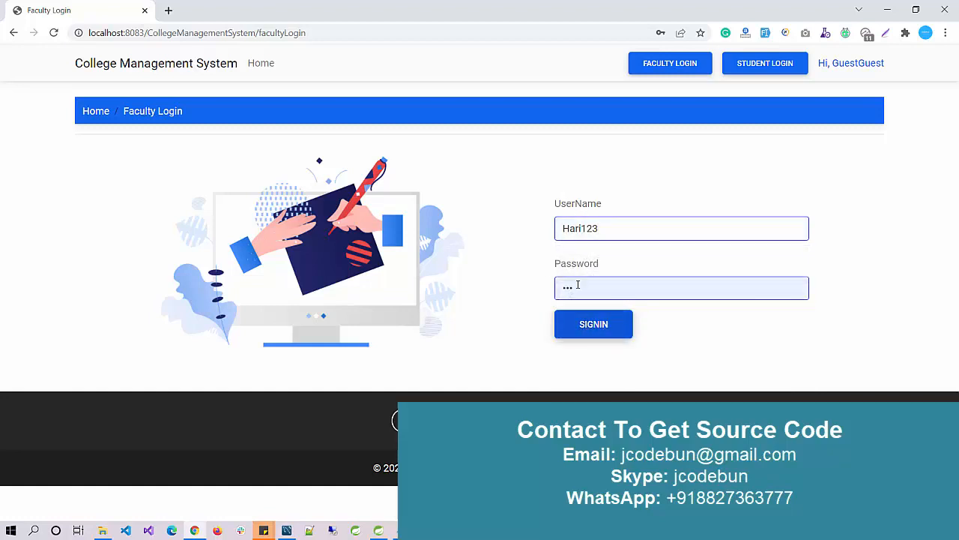
click(593, 324)
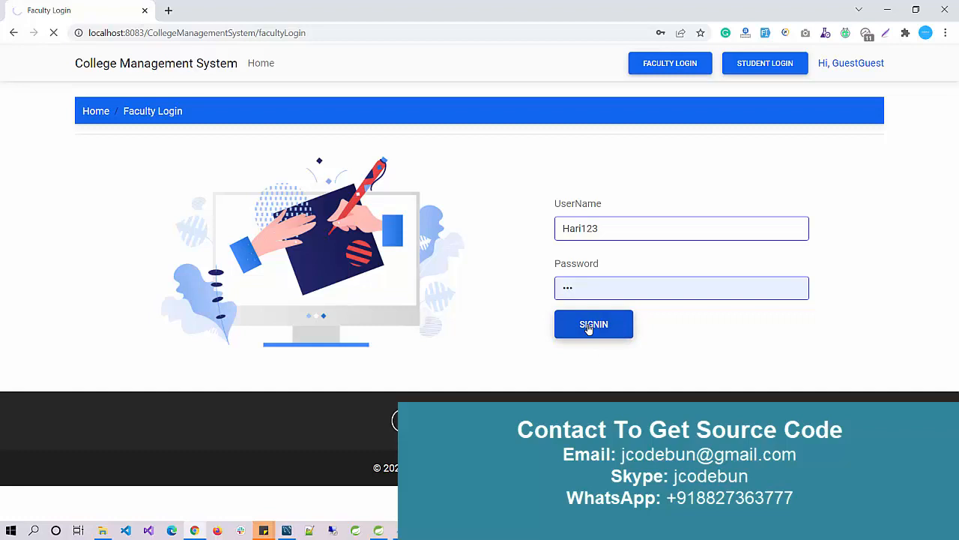
click(594, 324)
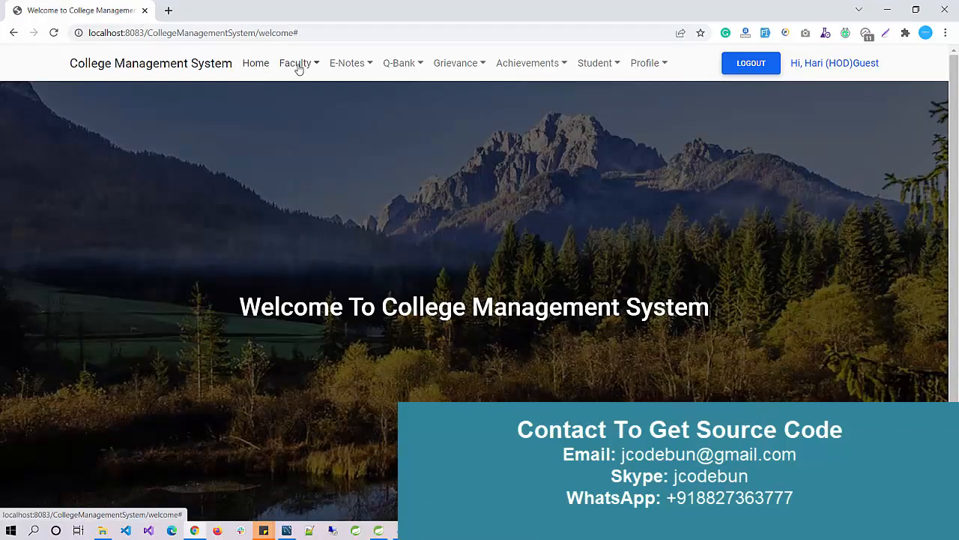
View the two-member Faculty List, then go to Faculty > Add Faculty.
click(296, 63)
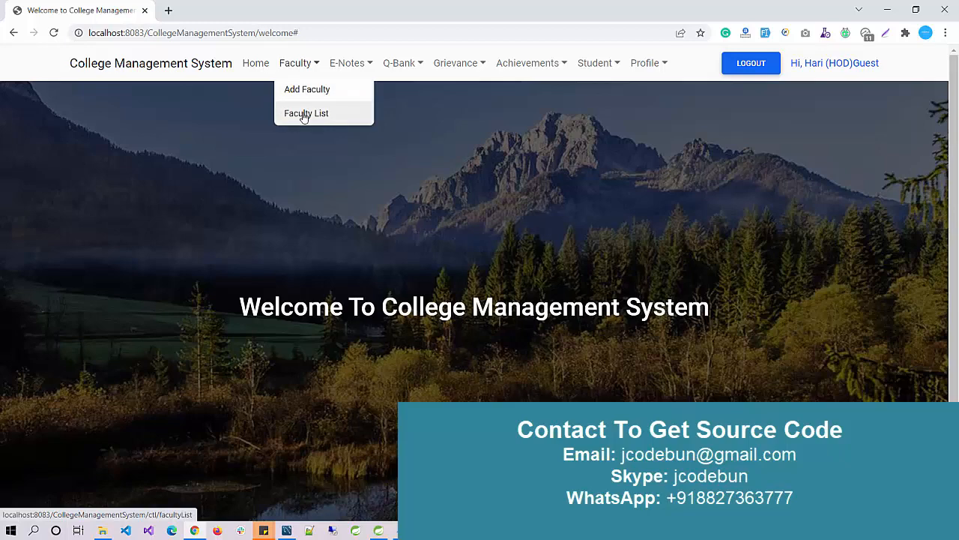
click(306, 113)
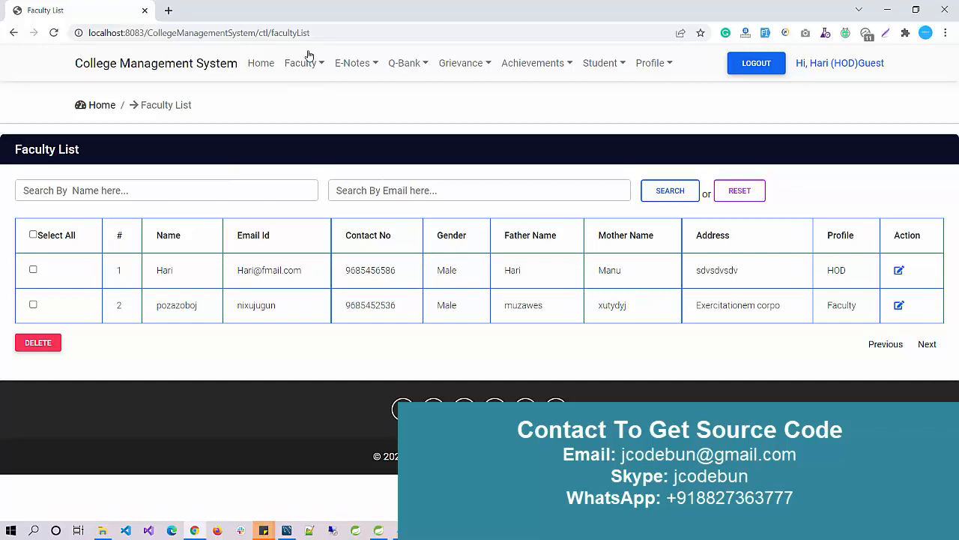
click(300, 63)
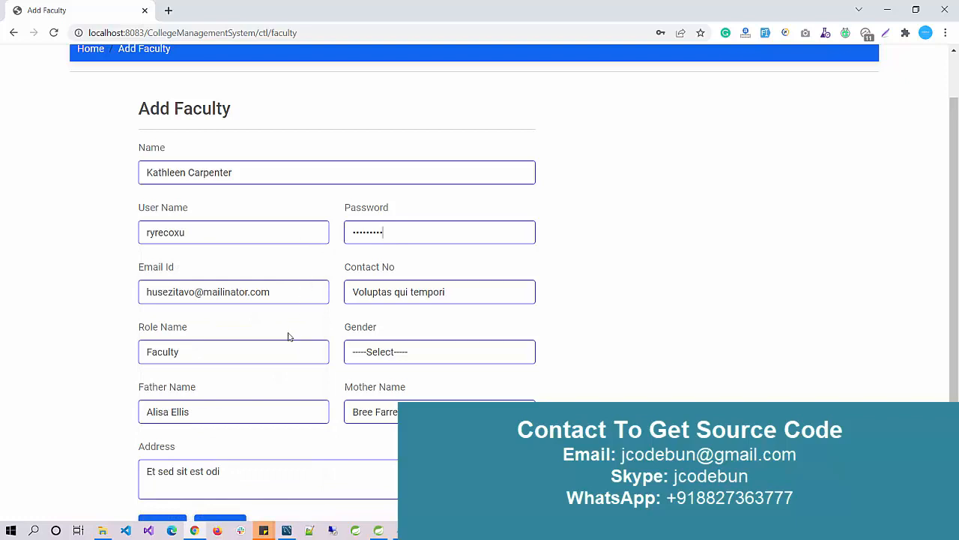
click(440, 351)
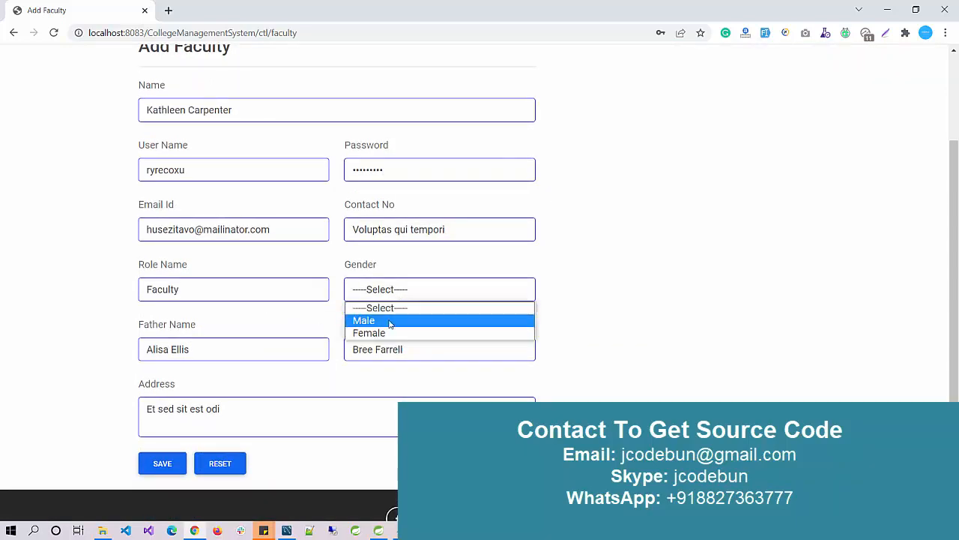
click(363, 320)
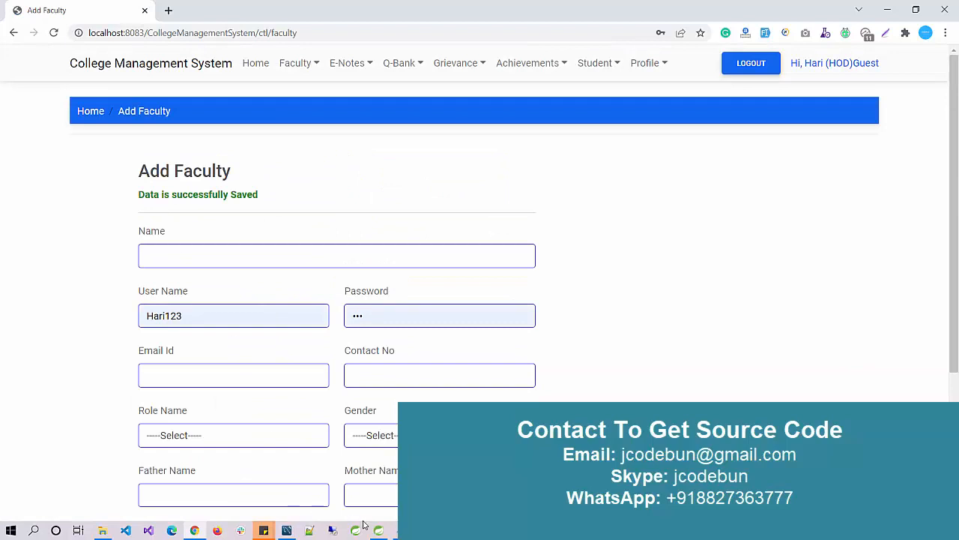
click(263, 530)
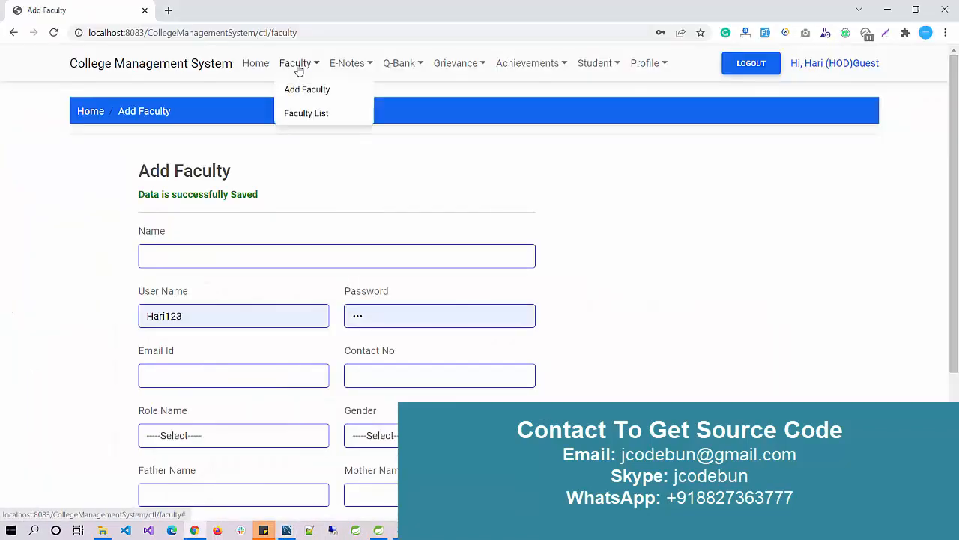
Open the Faculty List and search faculty by the name 'Hari'.
click(306, 113)
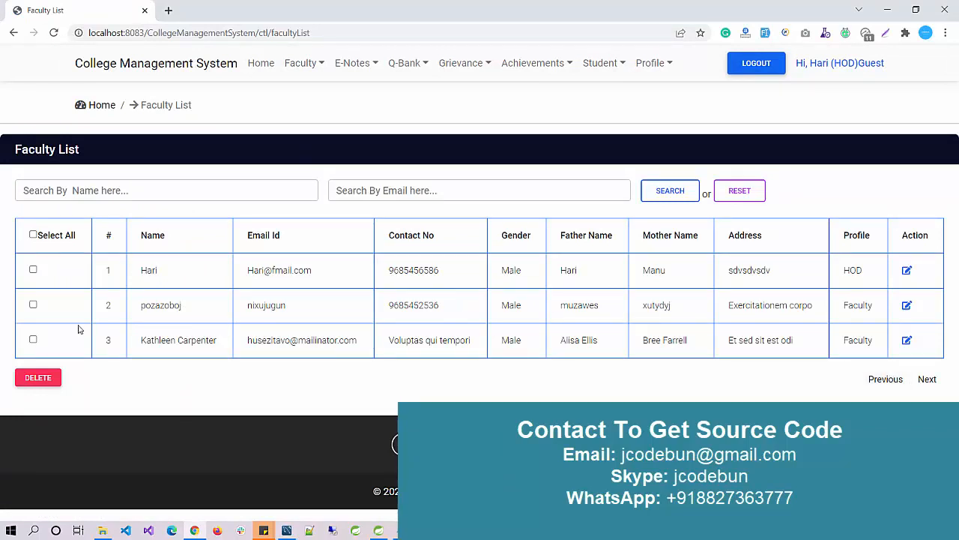
double_click(148, 270)
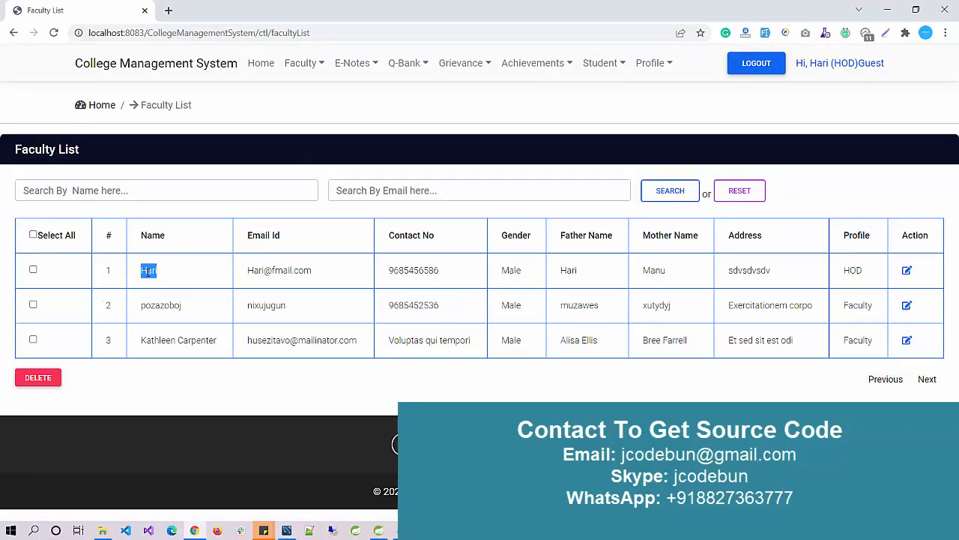
click(167, 189)
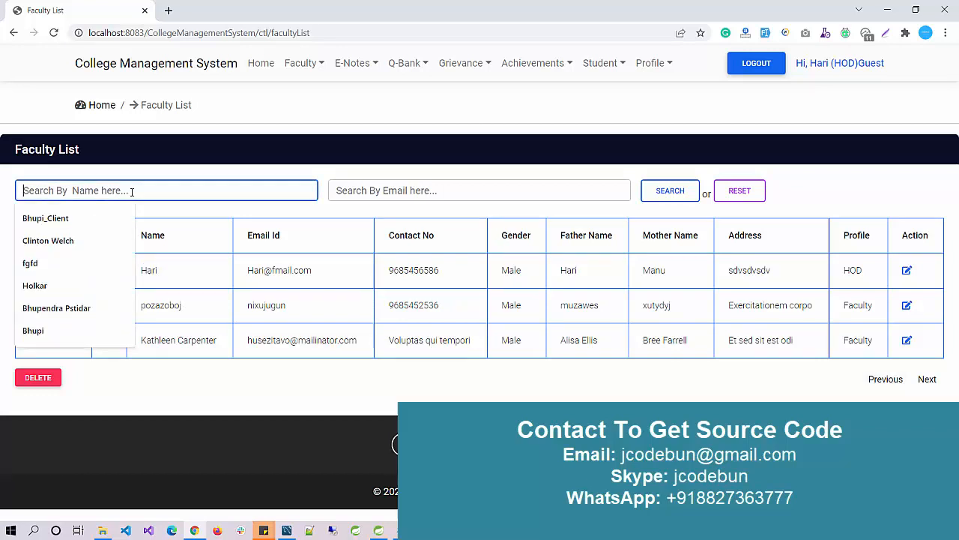
click(479, 190)
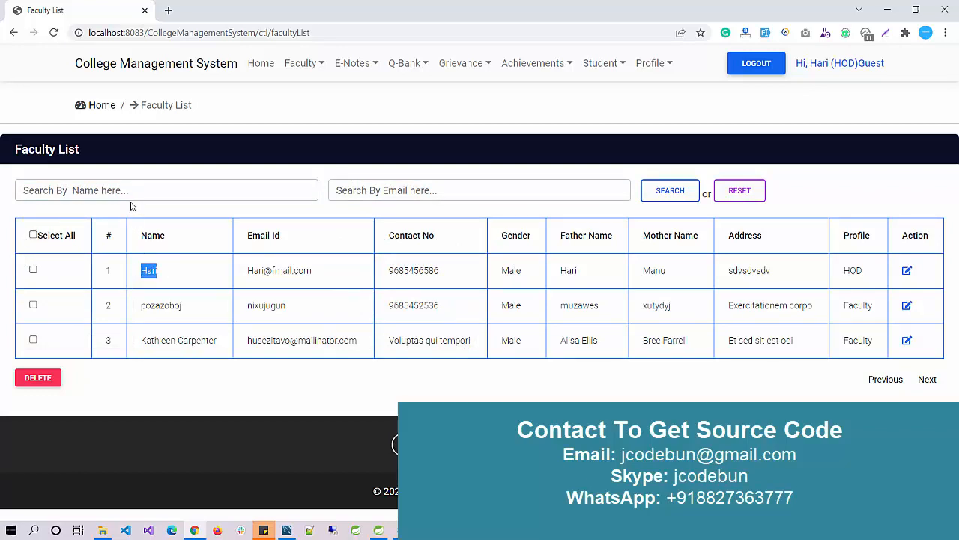
text(Hari)
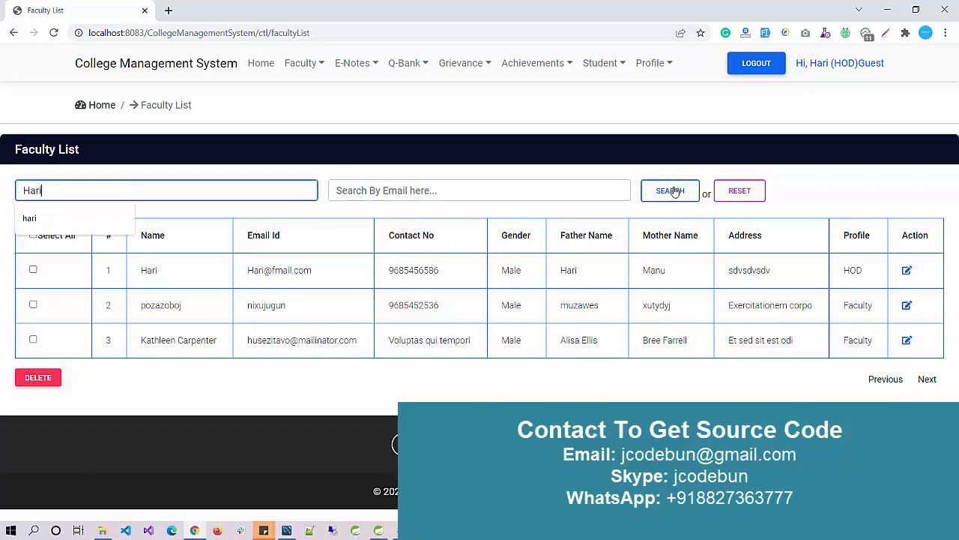
click(669, 190)
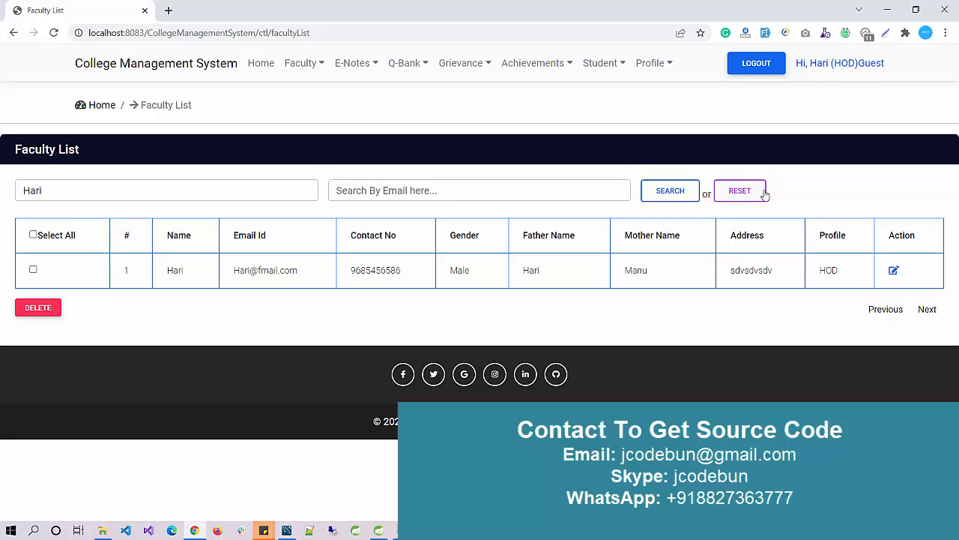
click(740, 190)
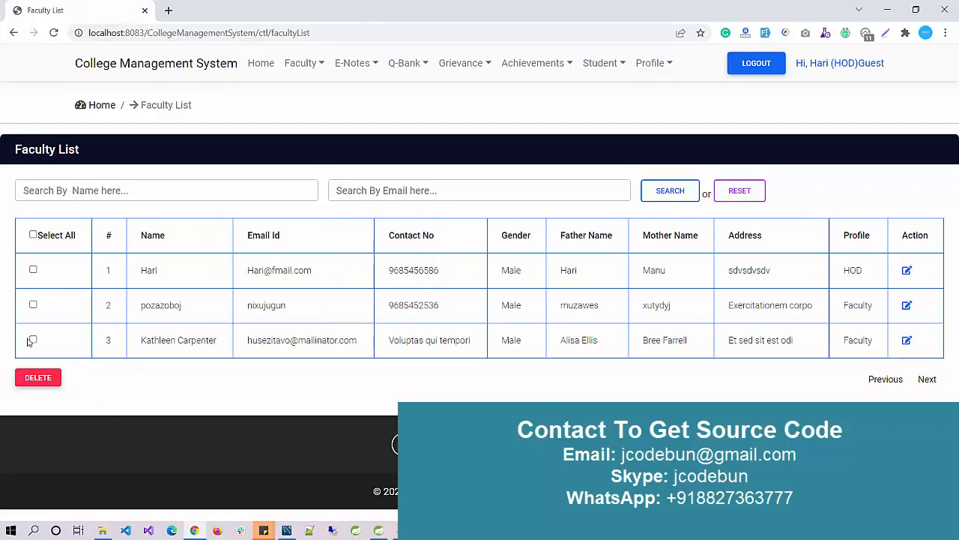
click(33, 340)
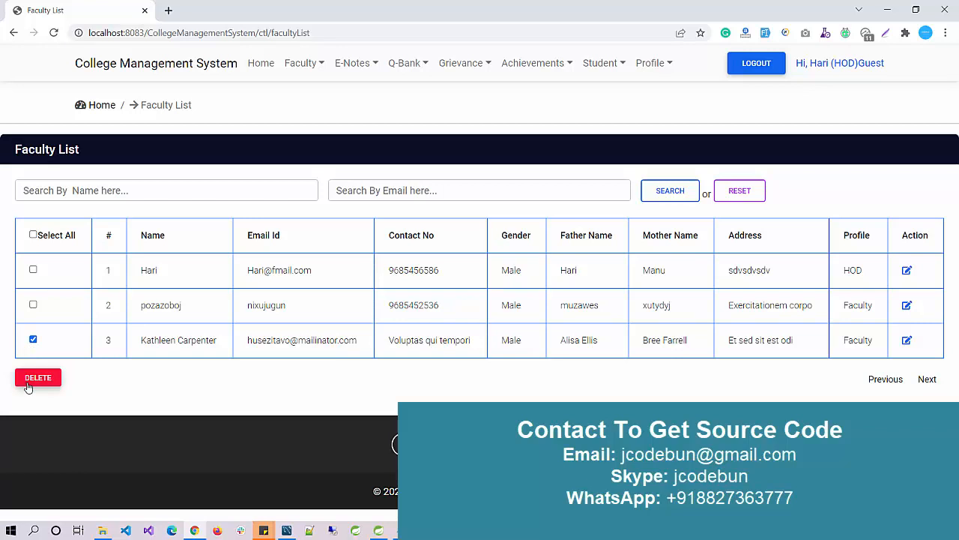
click(38, 377)
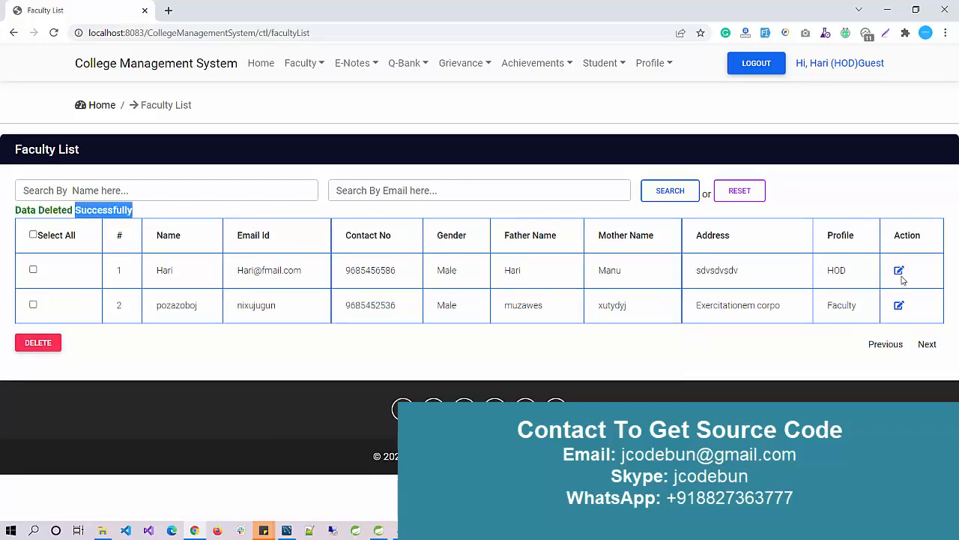
click(898, 270)
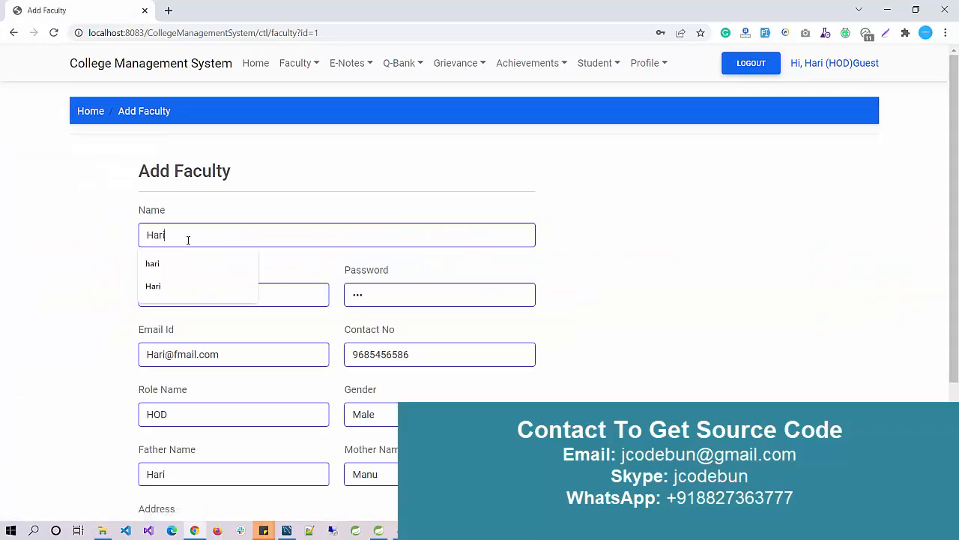
scroll(down, 3)
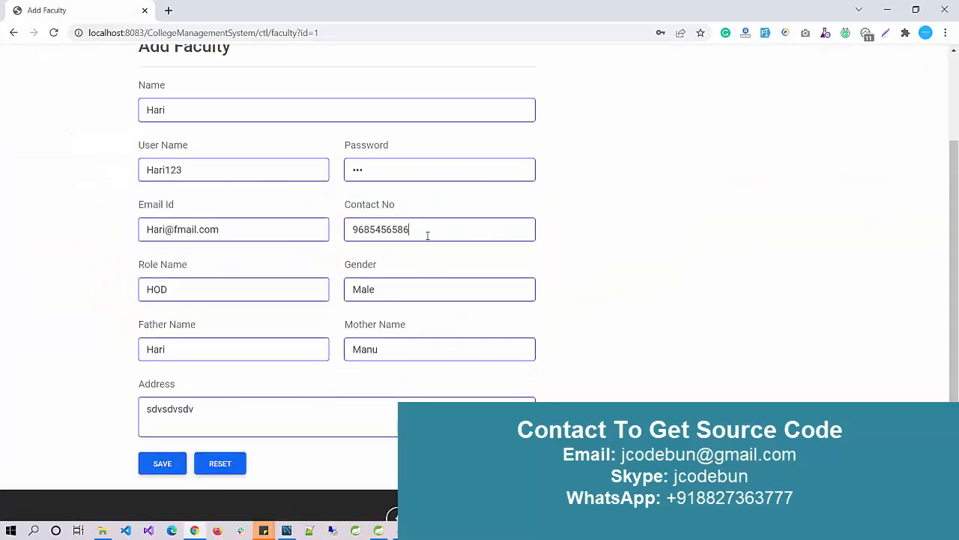
text(8585858585)
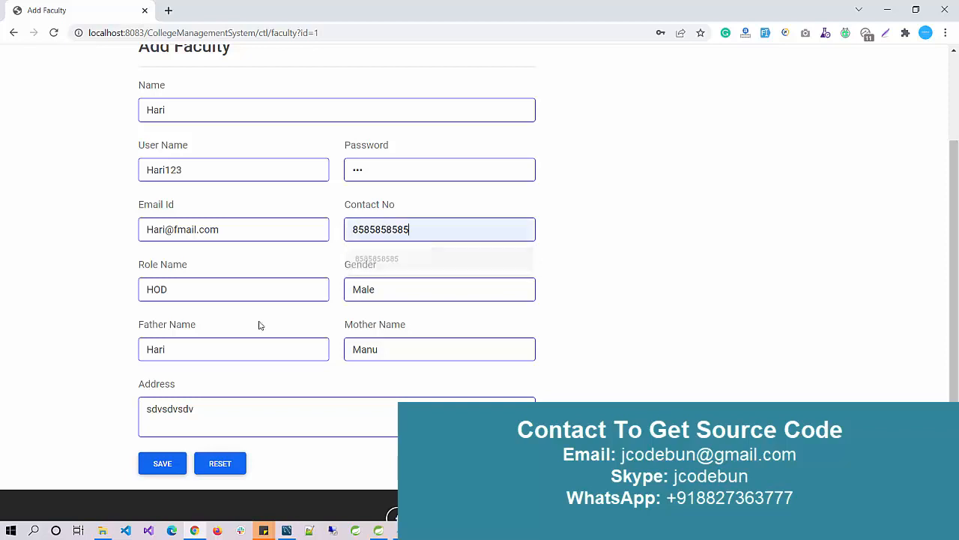
click(162, 463)
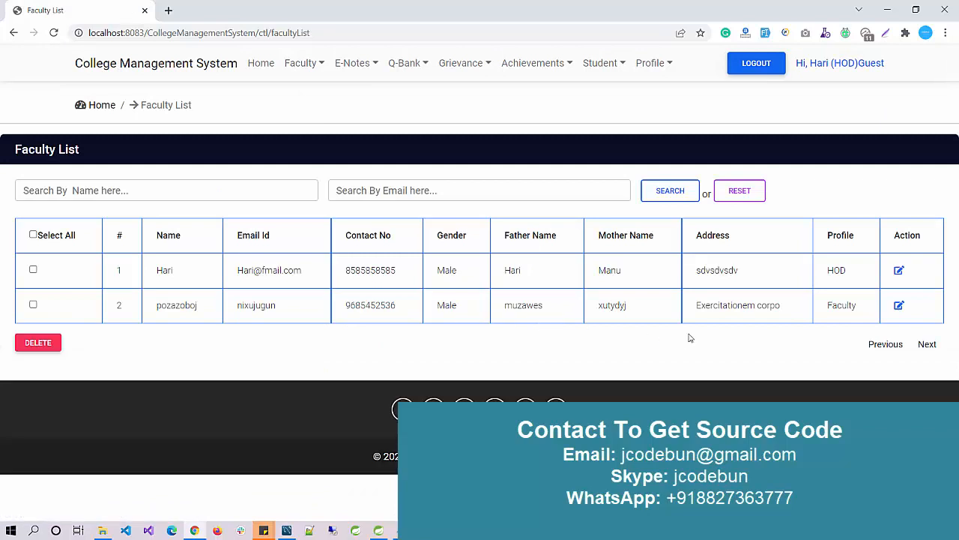
drag(255, 270, 369, 270)
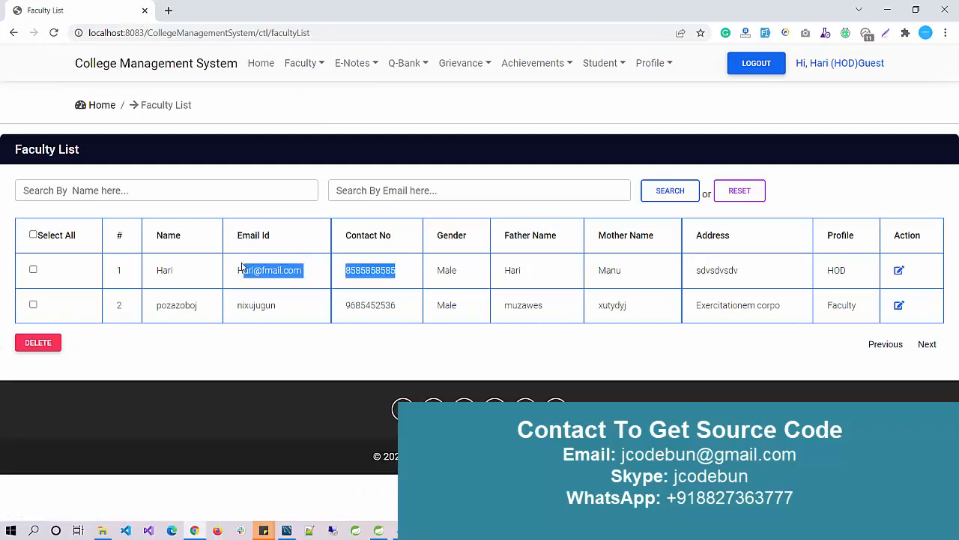
mouse_move(315, 334)
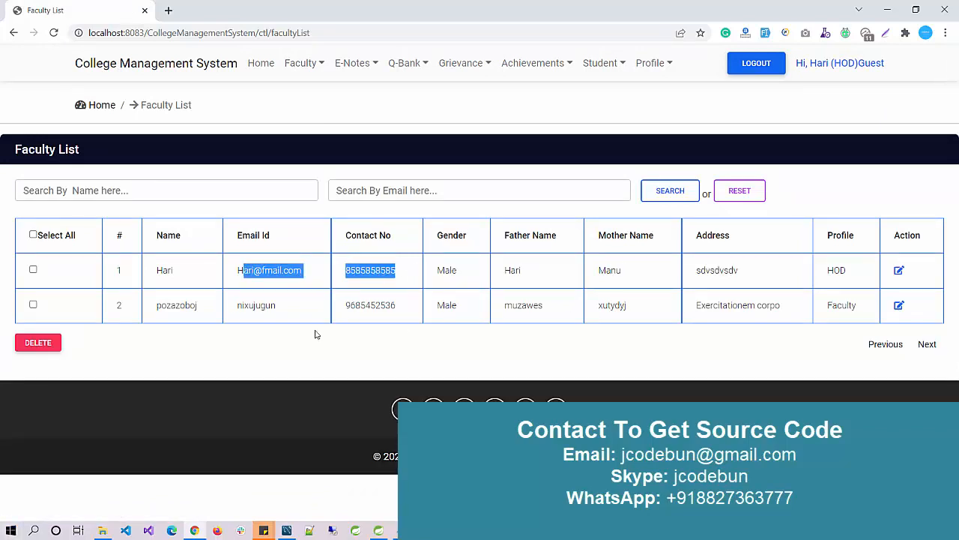
click(353, 63)
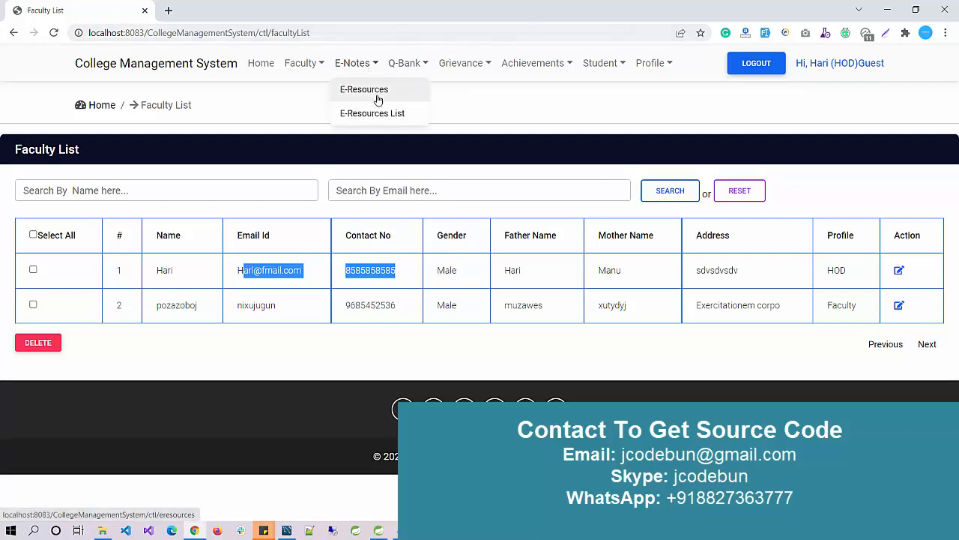
Add a java e-resource with subject code 1234Ca and the codebun java tutorial link.
click(365, 89)
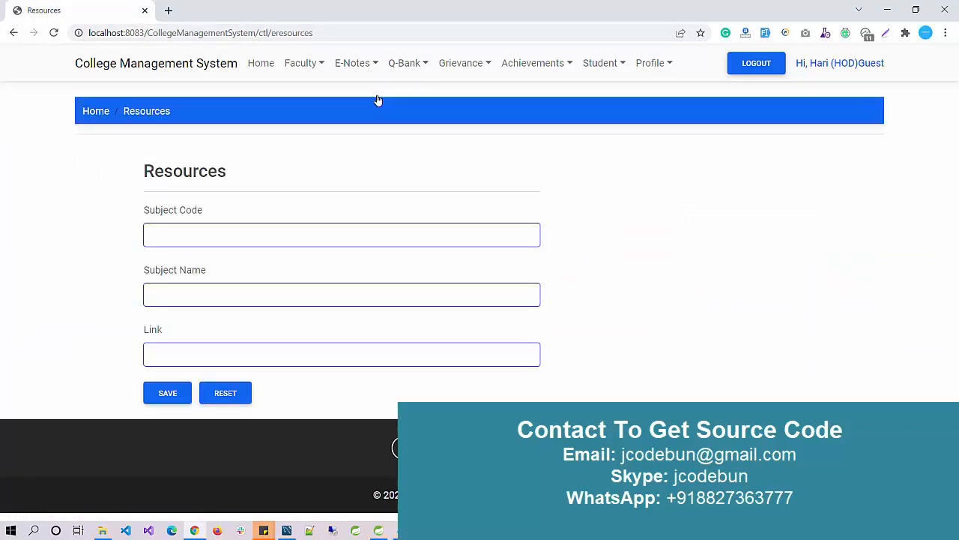
mouse_move(291, 222)
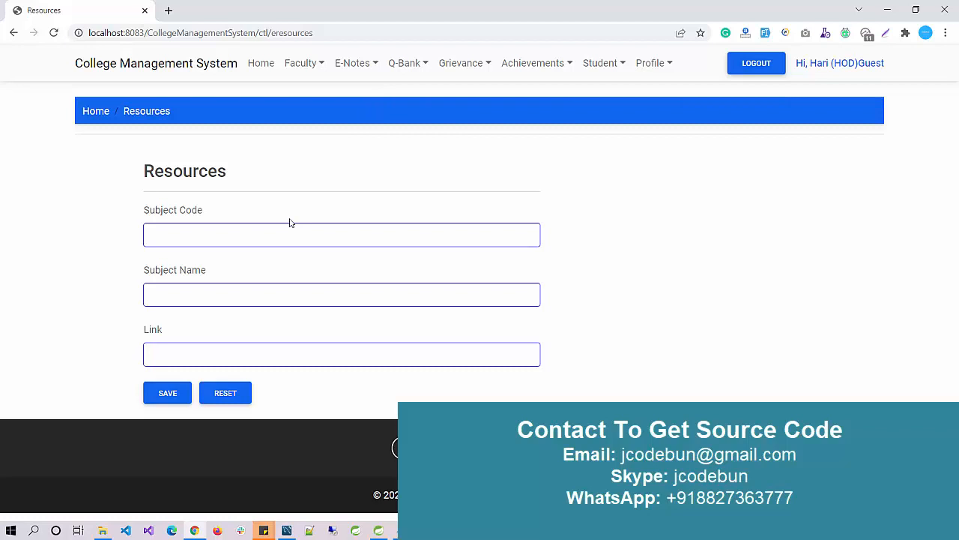
click(341, 234)
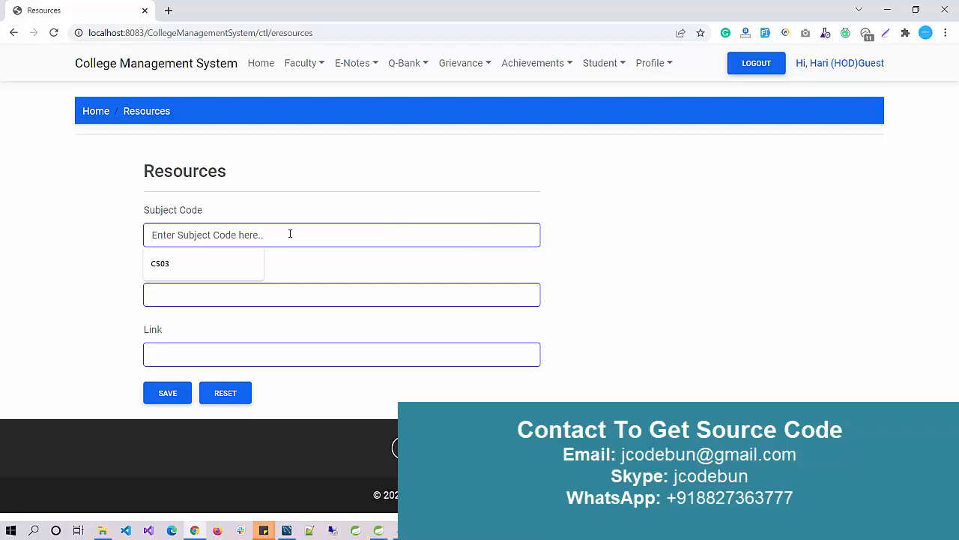
text(1234)
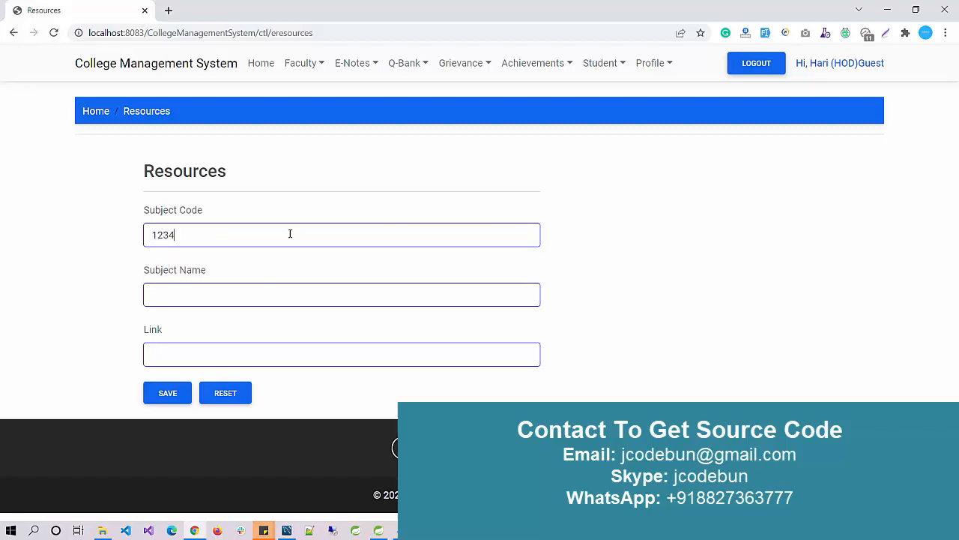
text(Ca)
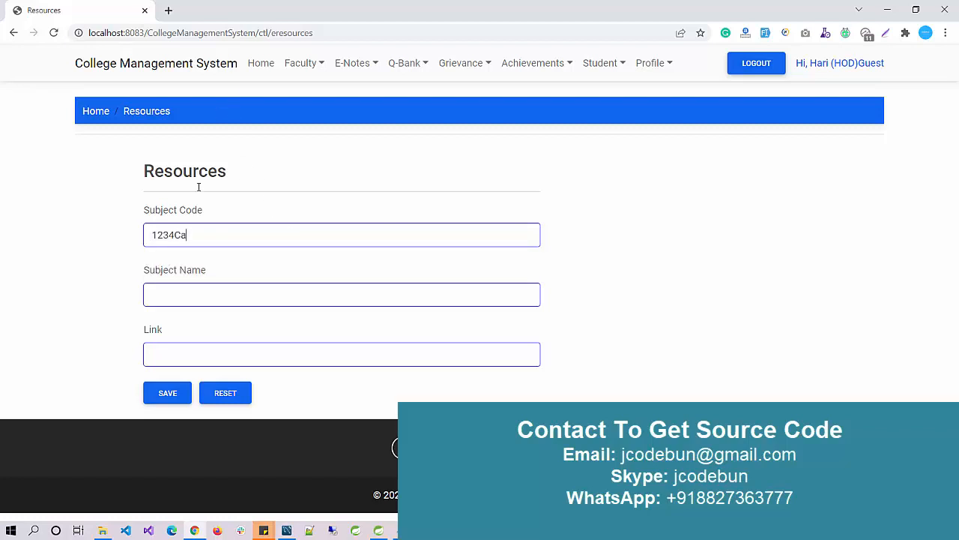
text(dsdsg)
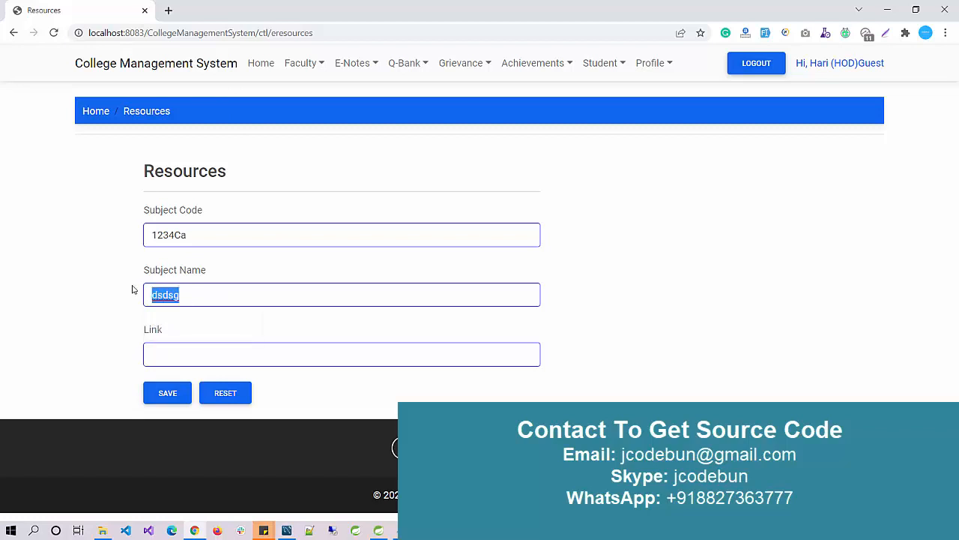
text(java)
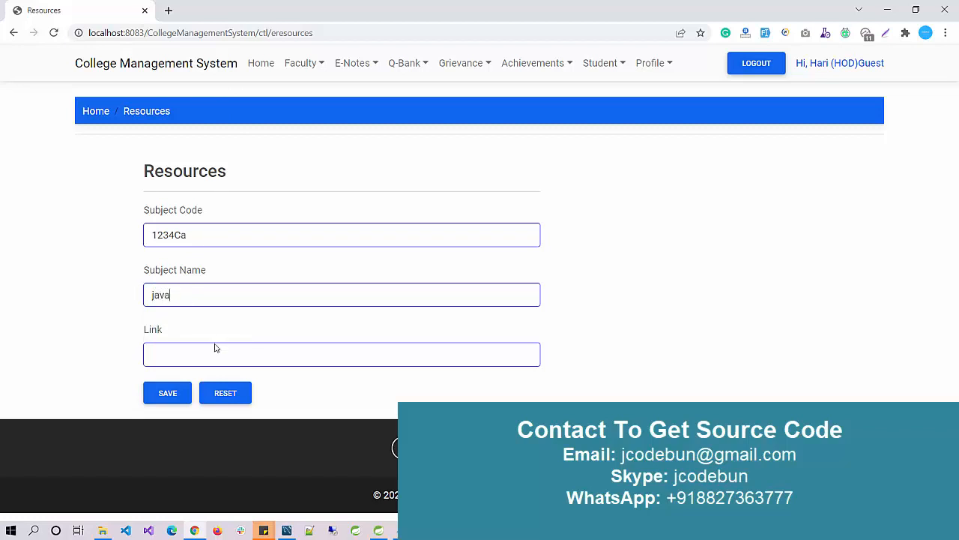
text(https://codebun.com/category/java-web-application-development-tutorial/)
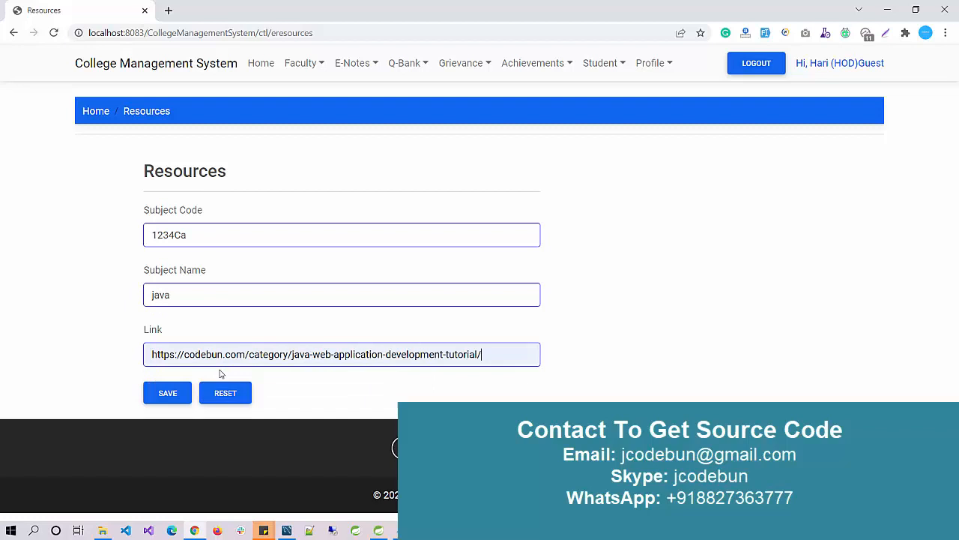
click(167, 392)
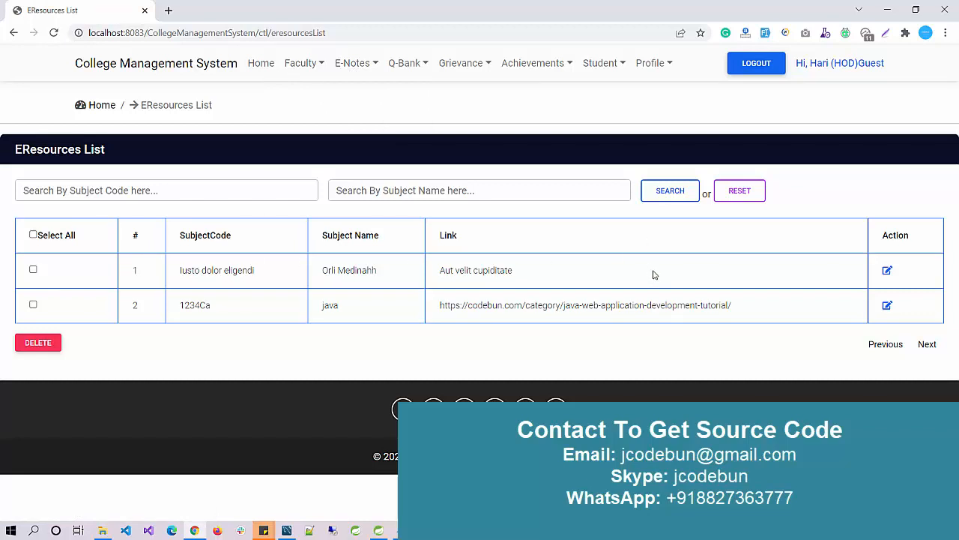
Browse saved subject code suggestions, then bring up the empty Add EQuestion form.
click(110, 190)
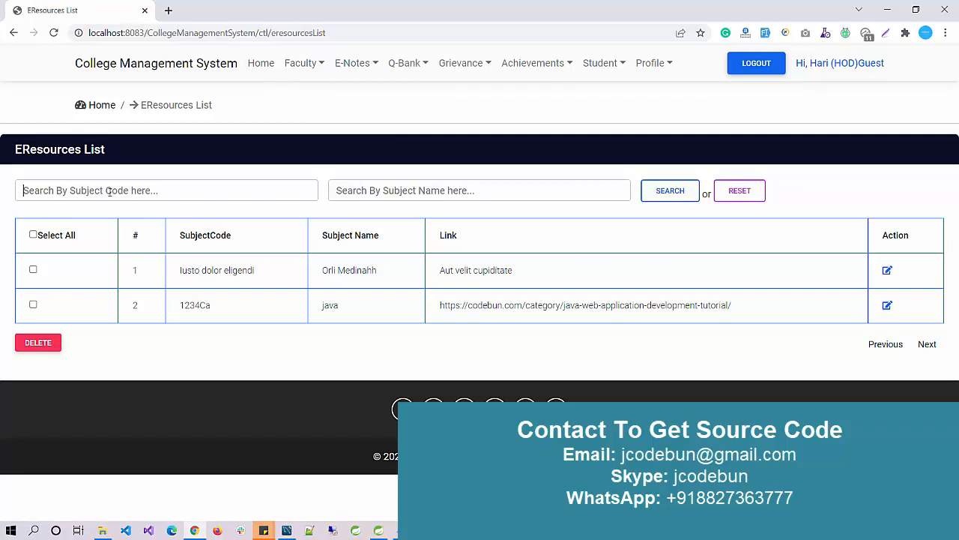
click(166, 190)
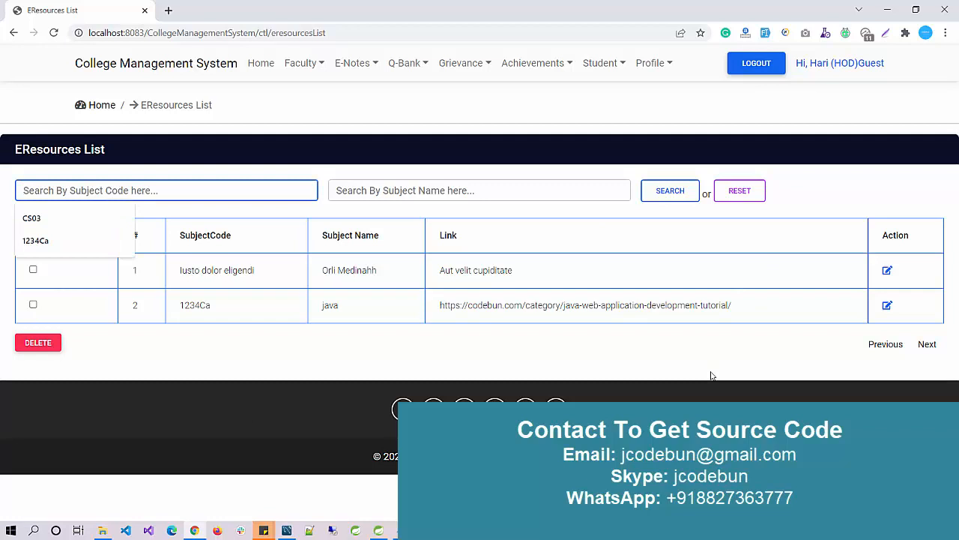
mouse_move(876, 339)
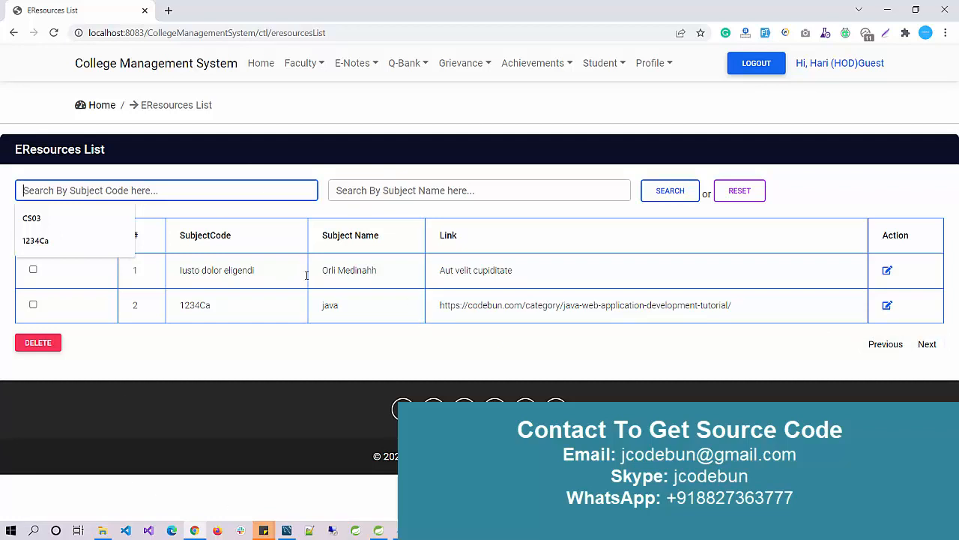
mouse_move(352, 374)
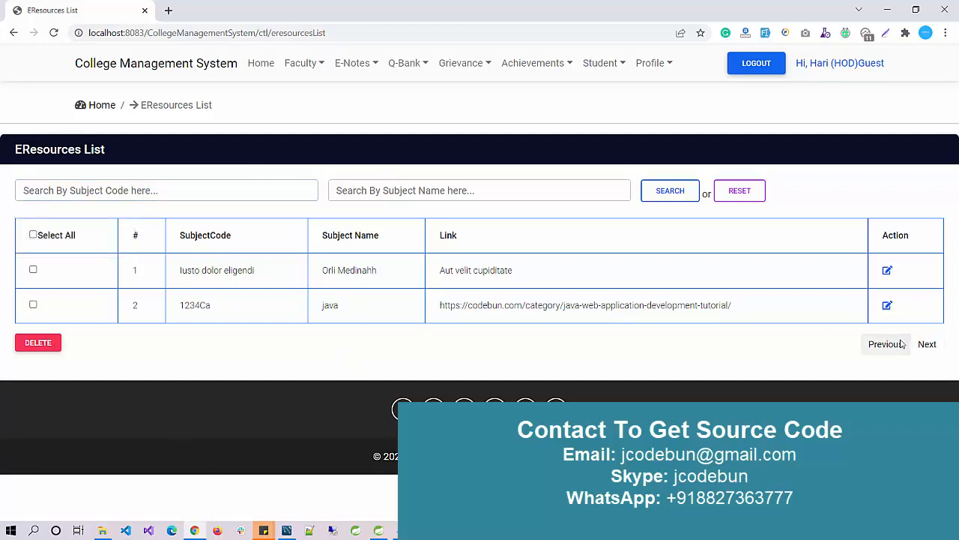
click(405, 63)
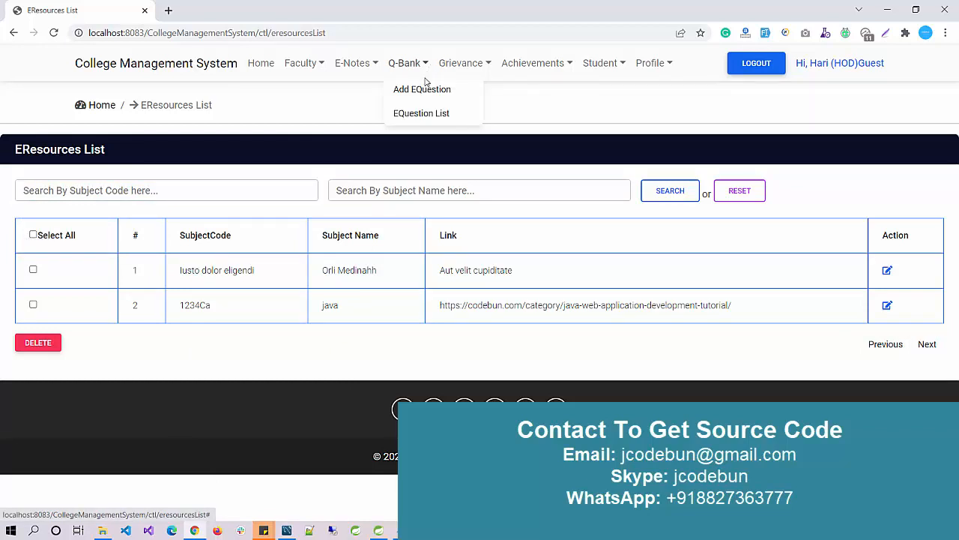
click(422, 89)
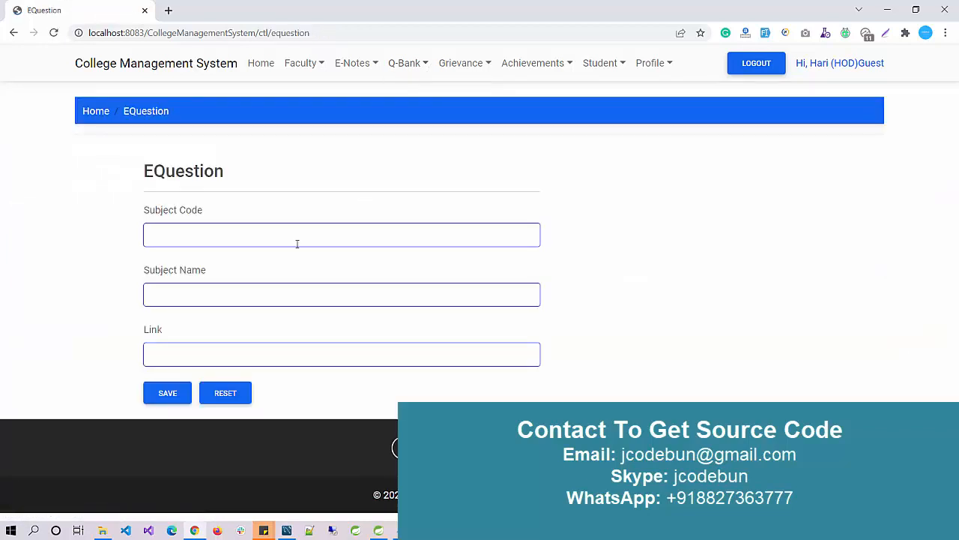
View the EQuestion List, then bring up the Add Student Grievence form.
click(405, 63)
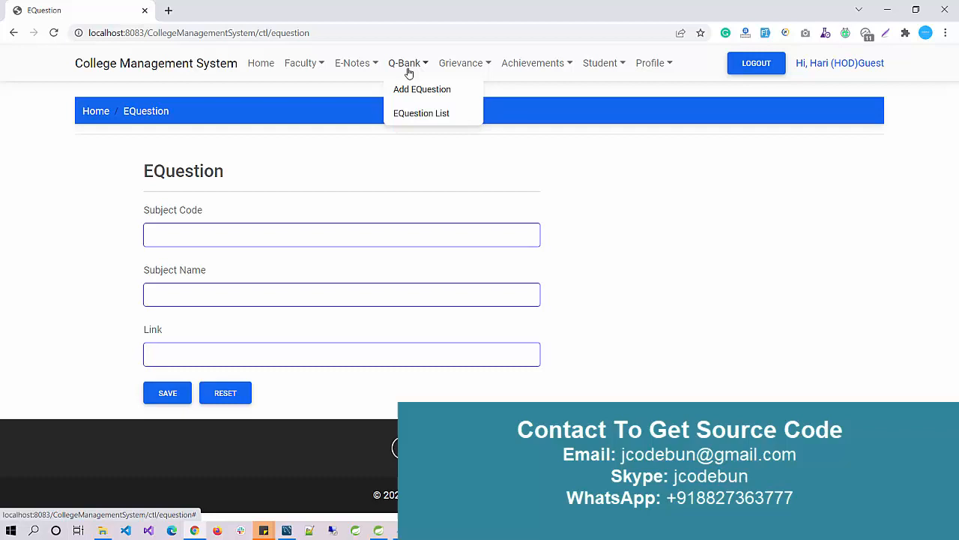
click(421, 113)
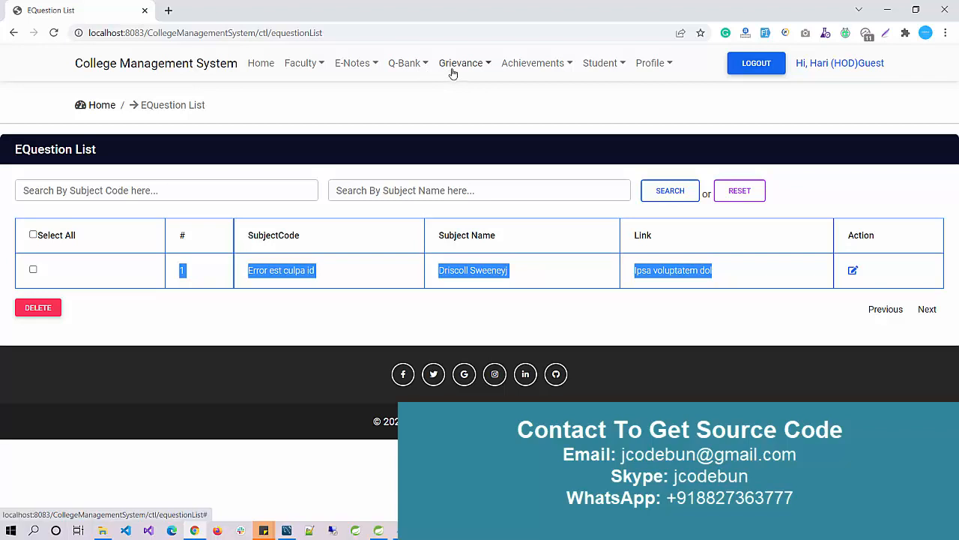
click(461, 63)
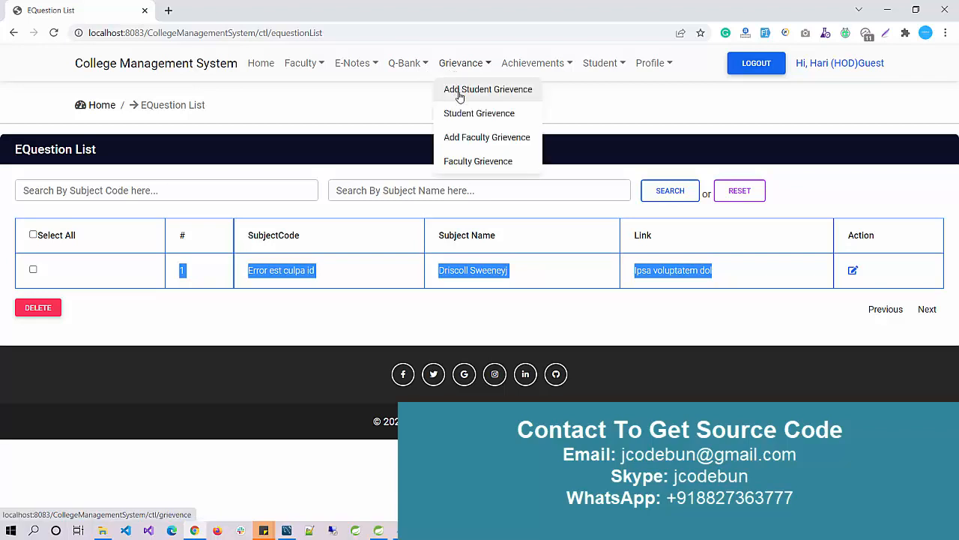
click(479, 114)
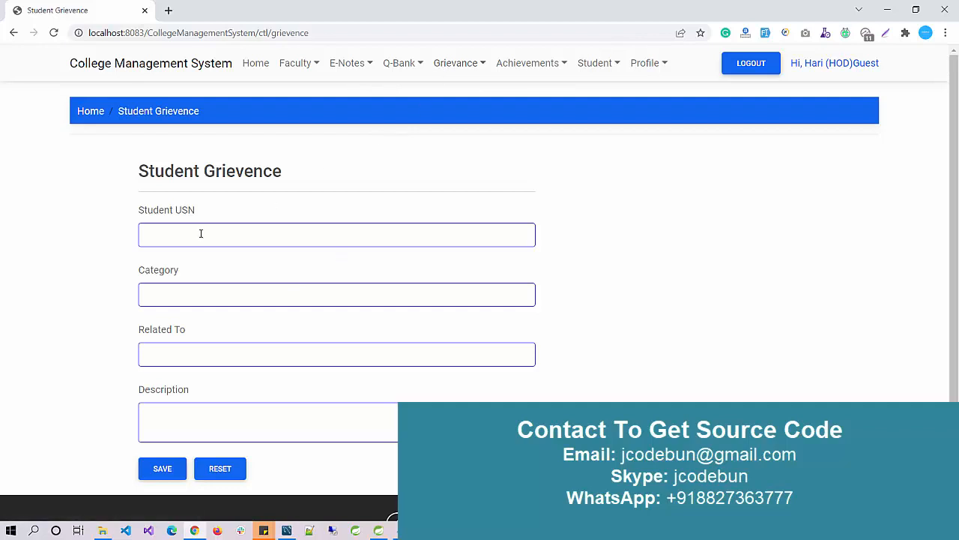
Review the Student Grievence List, the Add Faculty Grievence form, and the Faculty Grievence List.
scroll(down, 3)
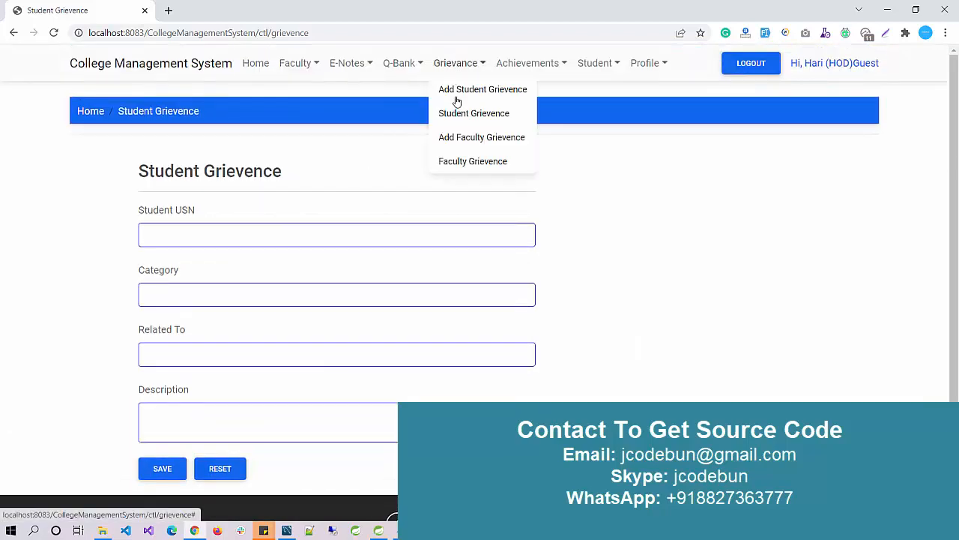
click(473, 113)
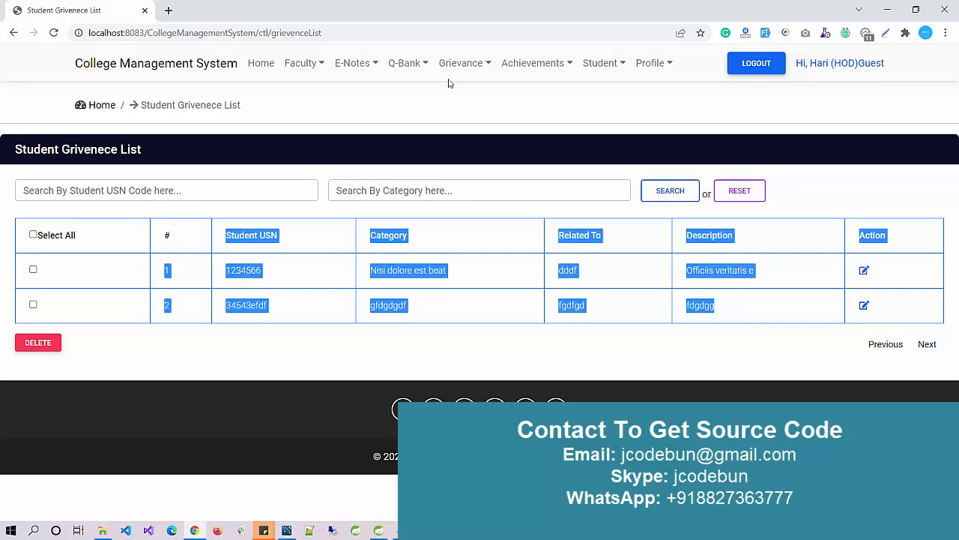
click(464, 63)
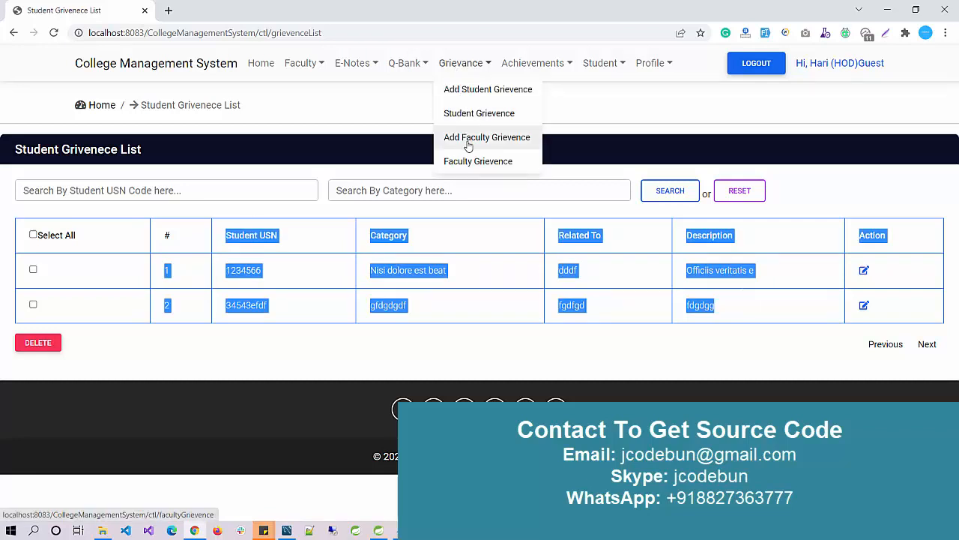
click(486, 137)
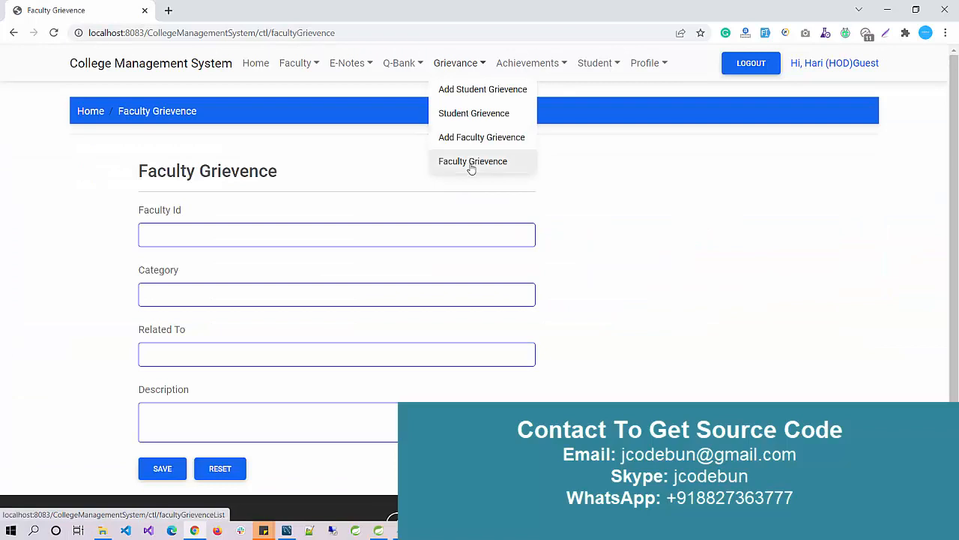
click(473, 161)
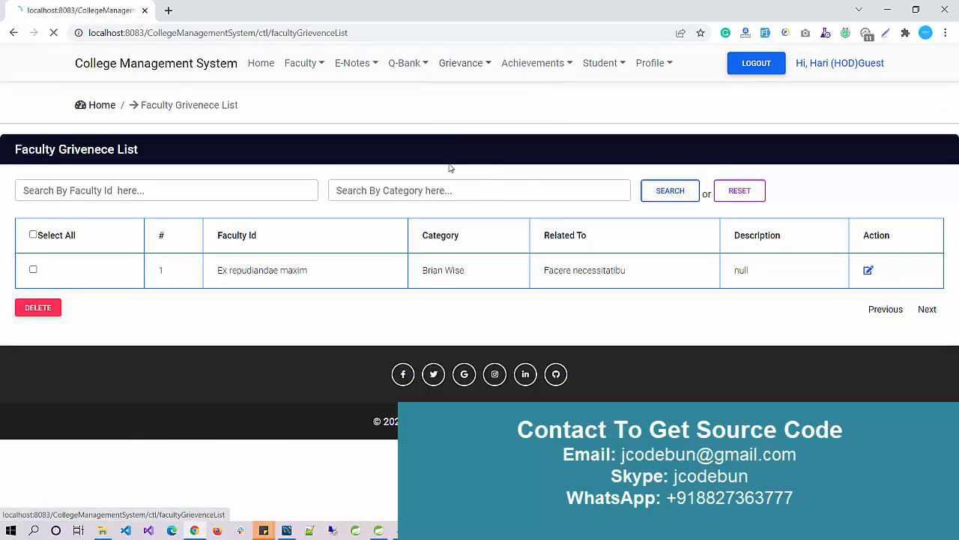
Save an achievement: category vsdsdfs, certificate dsfdsf, link fdsfdsf, description sdfs.
click(533, 63)
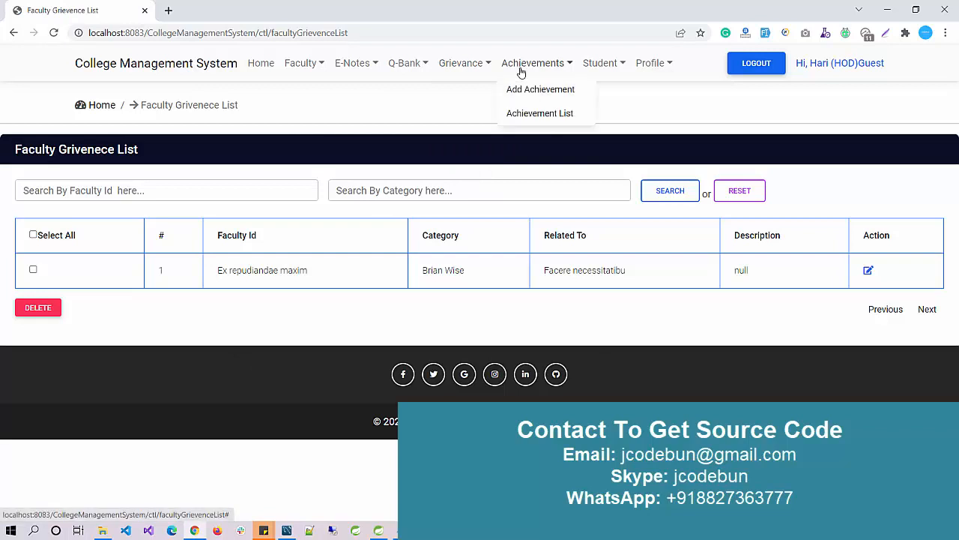
click(540, 89)
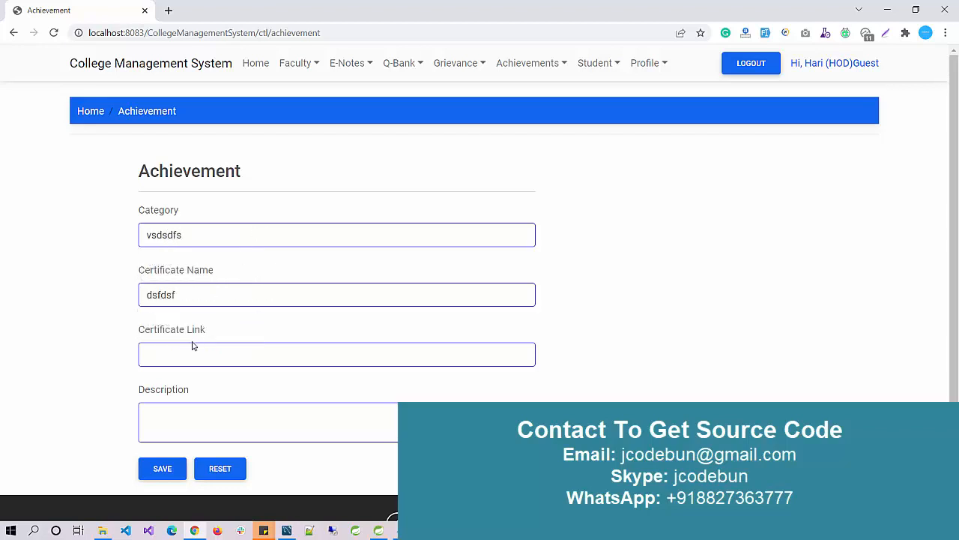
text(sdfs)
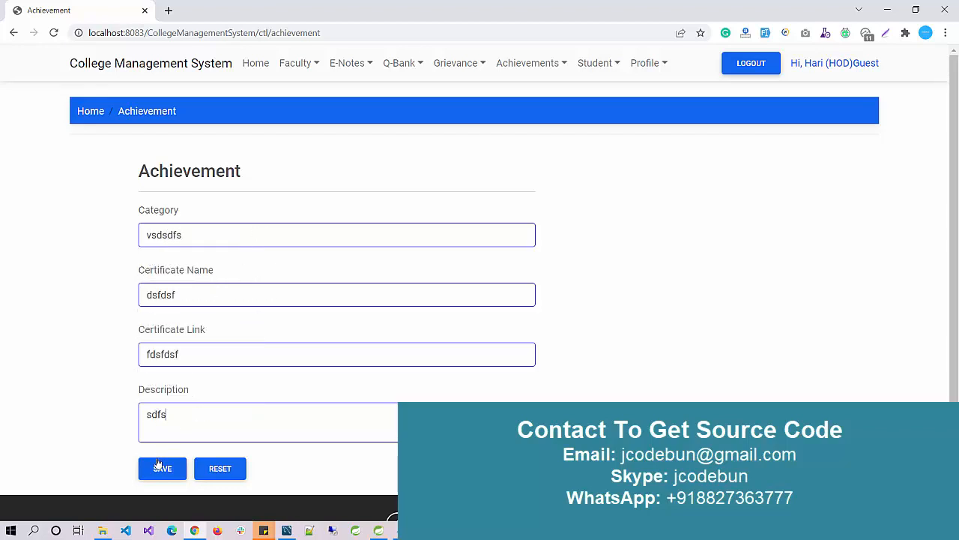
click(162, 468)
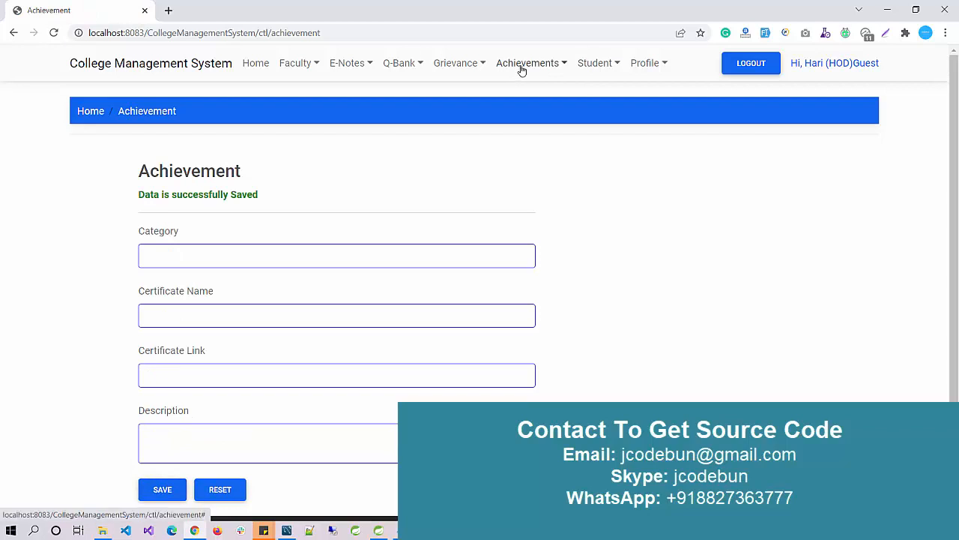
Check the new vsdsdfs row in the Achievement List and scroll through My Profile.
click(527, 63)
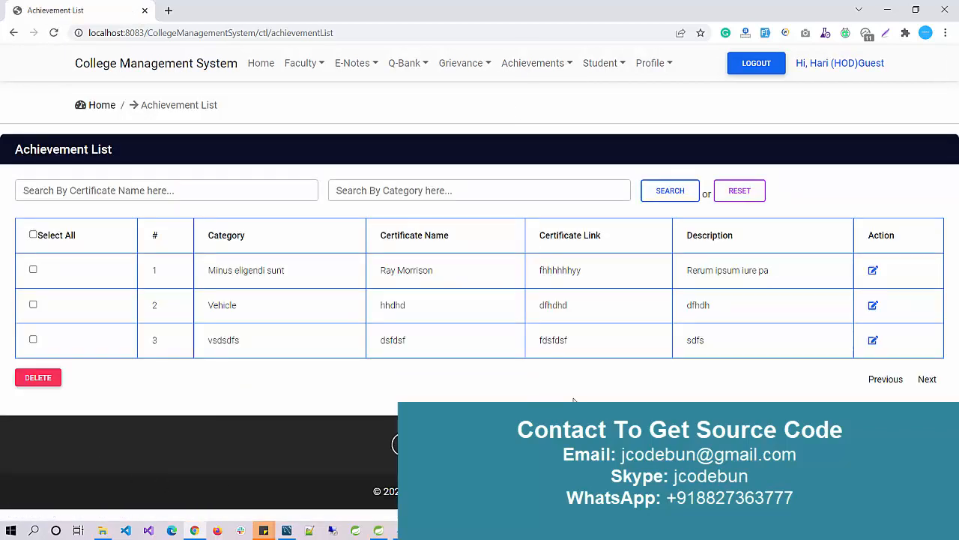
key(ctrl+a)
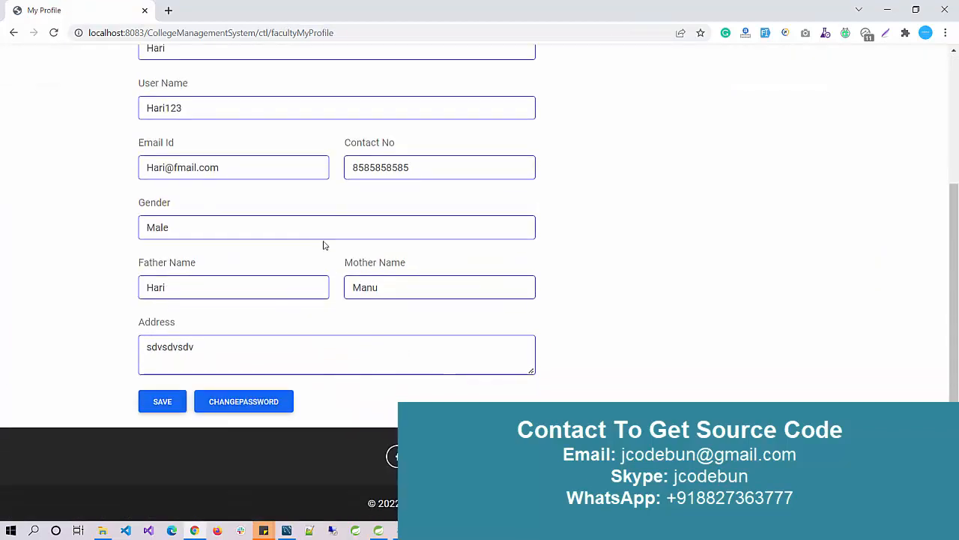
scroll(up, 3)
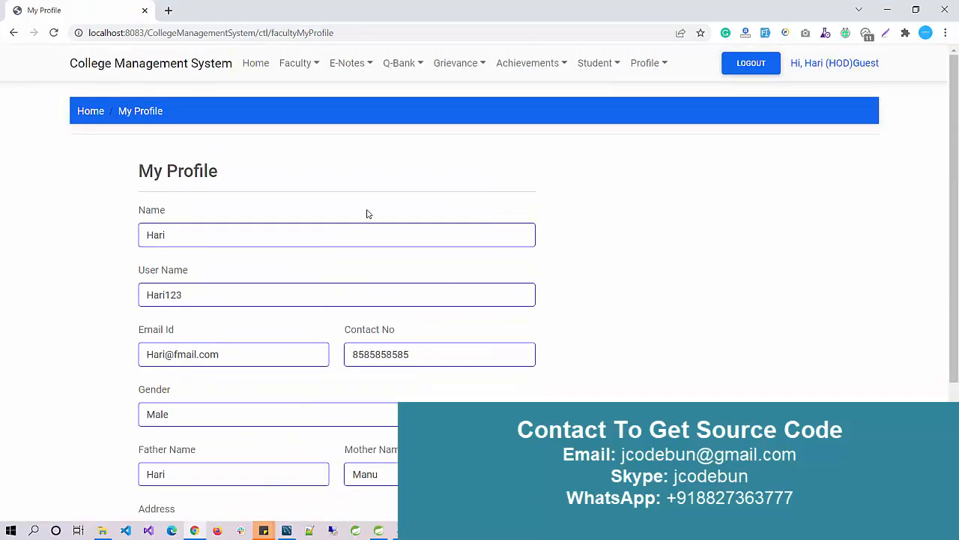
scroll(down, 3)
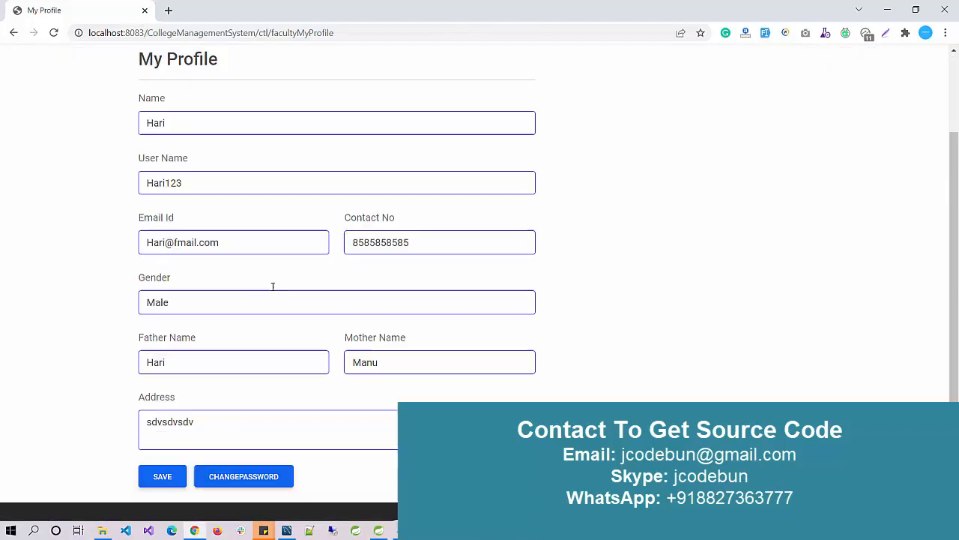
Try changing the faculty password, which fails with 'Old Password is Invalid'.
click(244, 476)
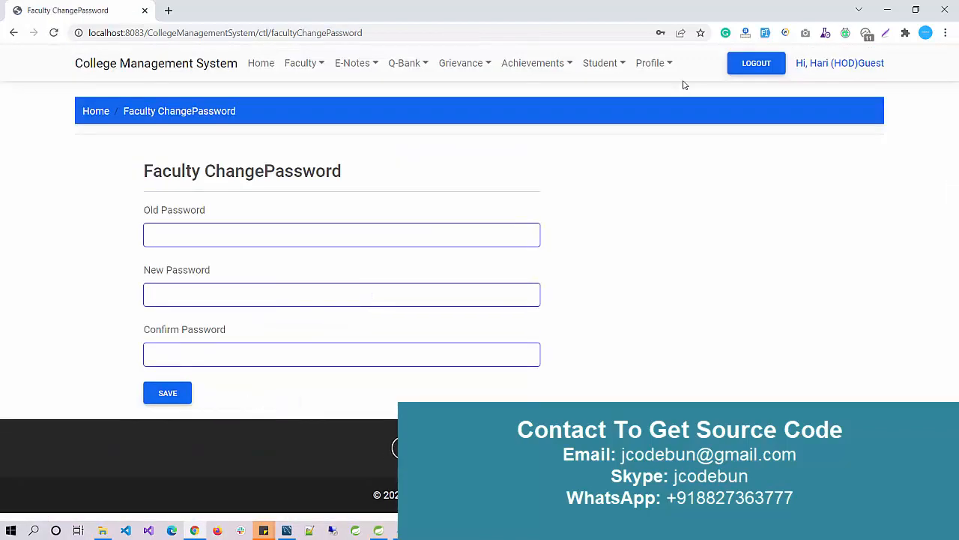
mouse_move(203, 258)
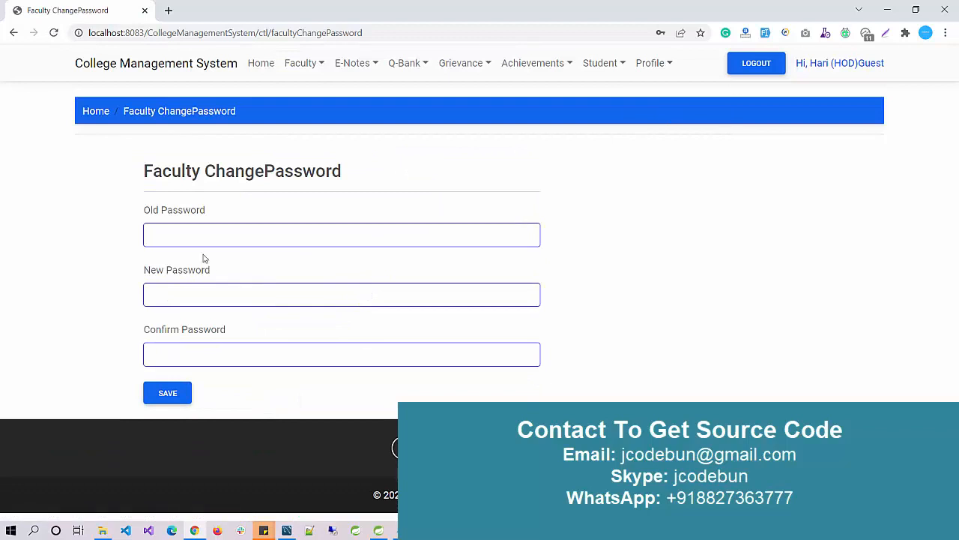
text(••••••)
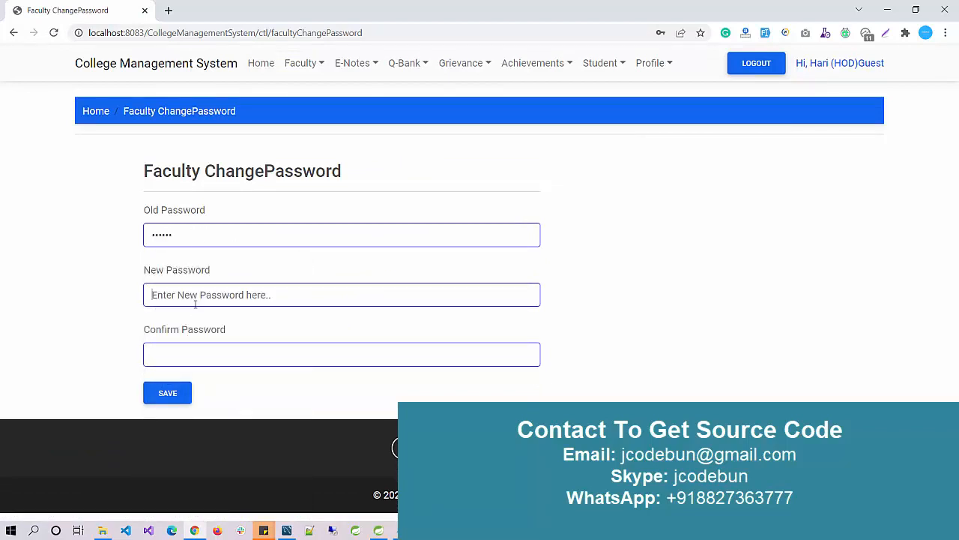
click(168, 392)
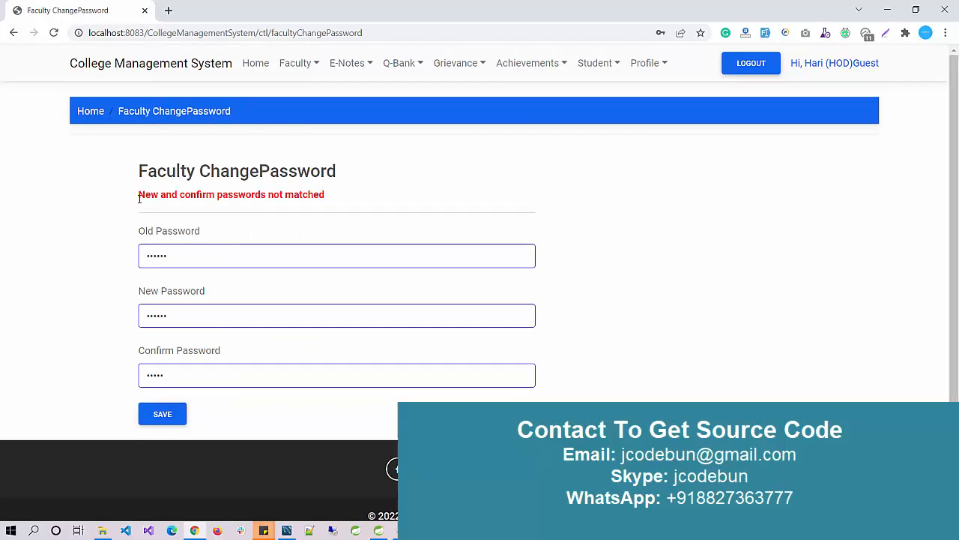
triple_click(231, 194)
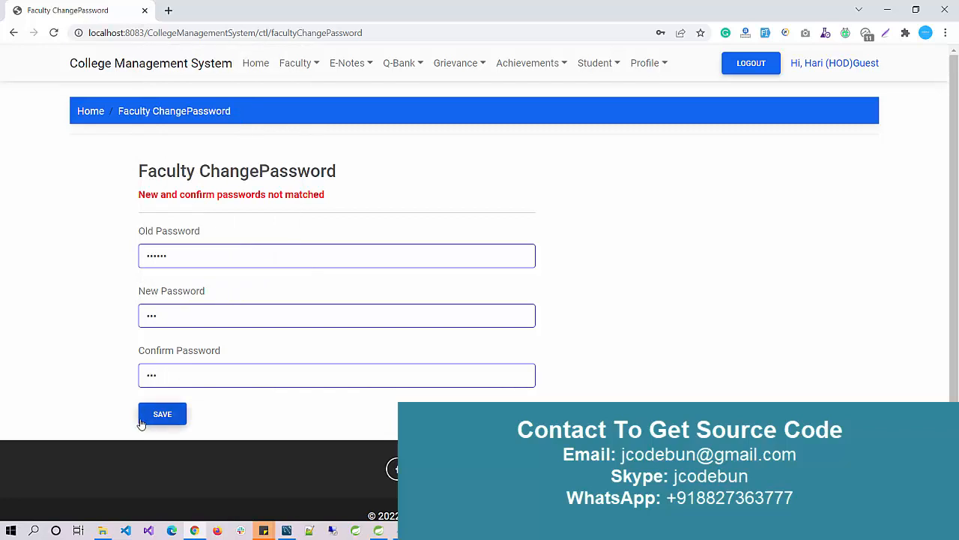
click(162, 413)
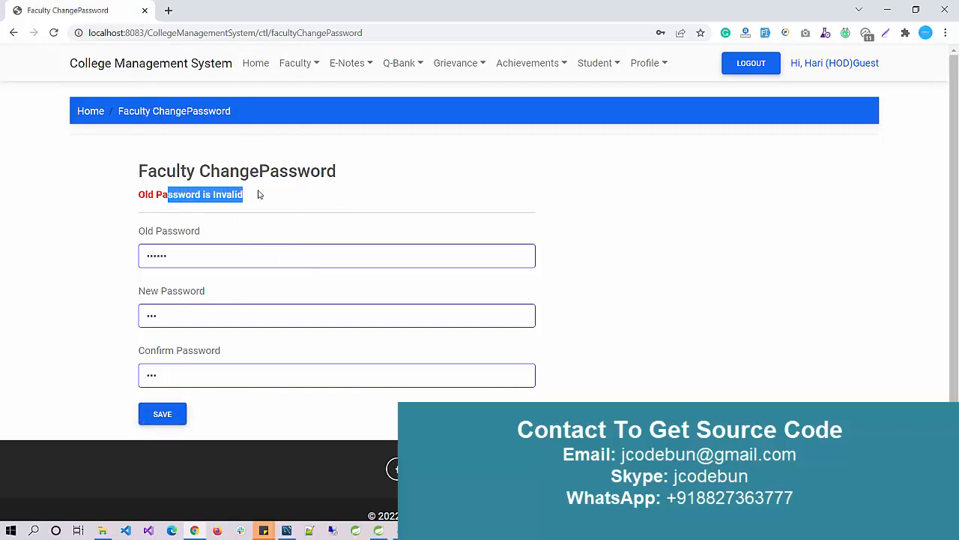
mouse_move(22, 104)
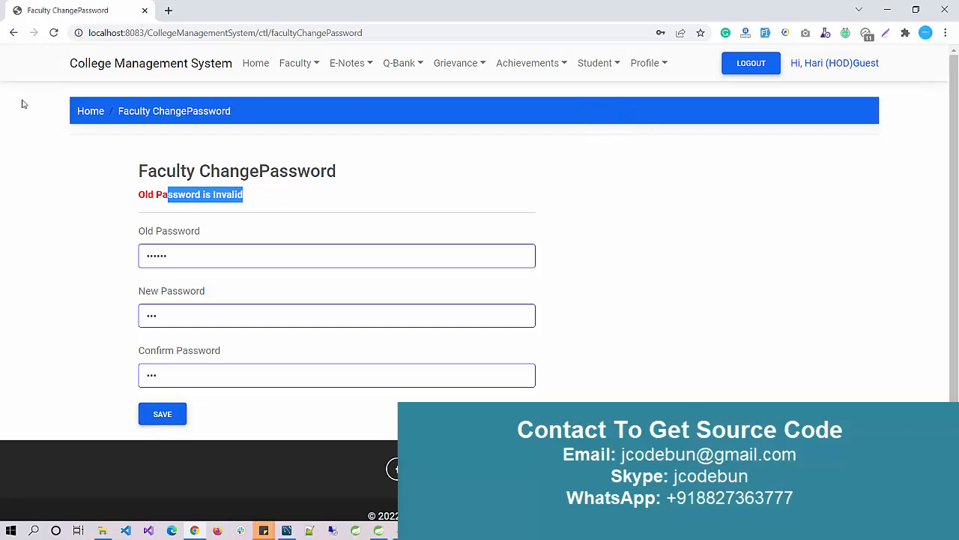
mouse_move(751, 63)
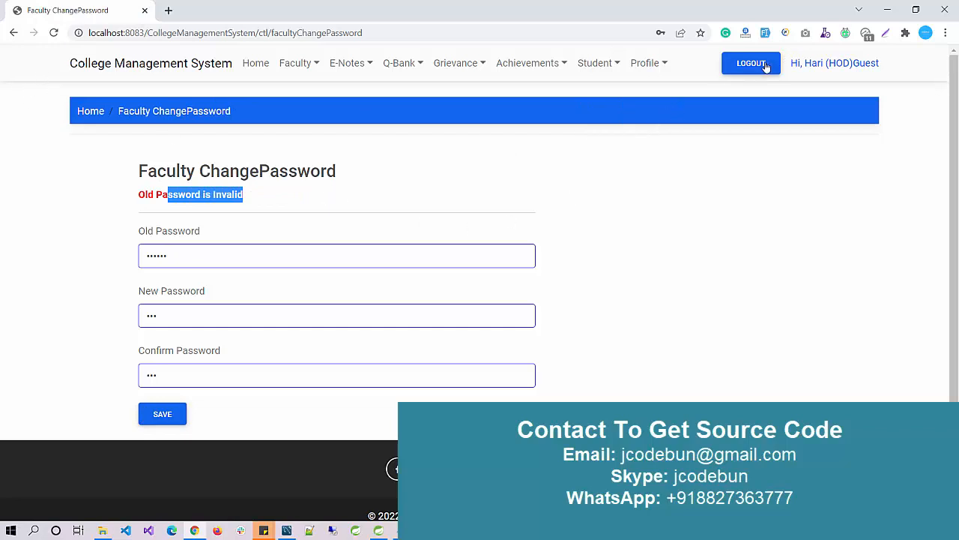
Log out of the faculty account and switch to the Student Login page.
click(751, 63)
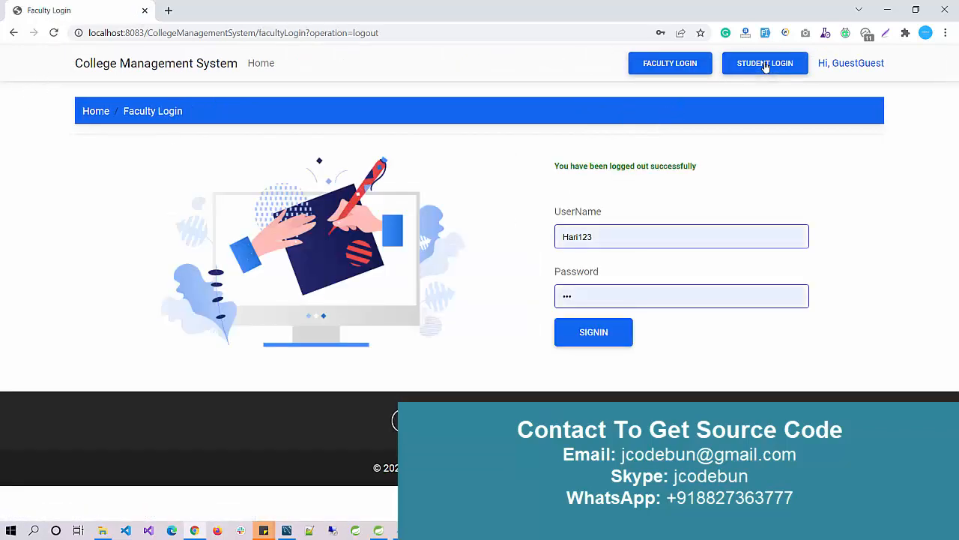
click(764, 63)
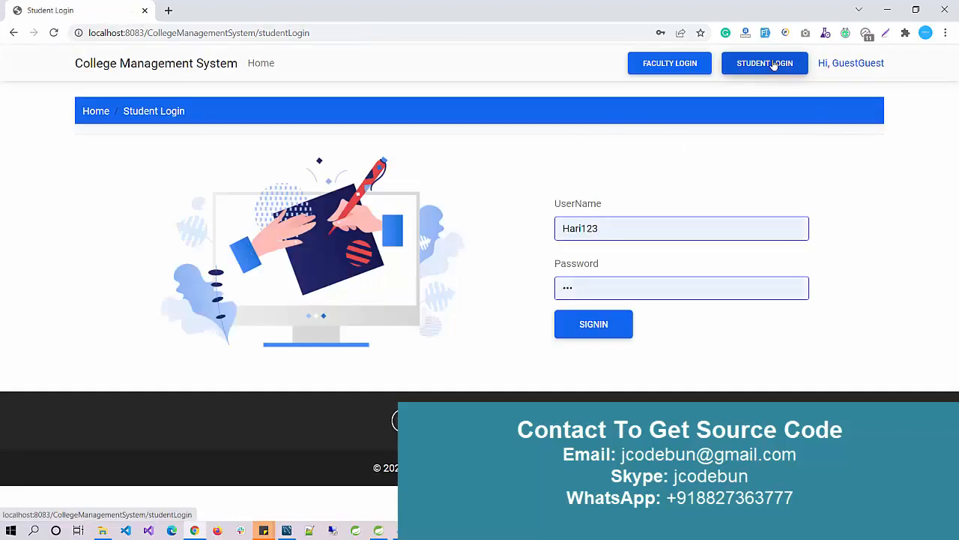
mouse_move(311, 528)
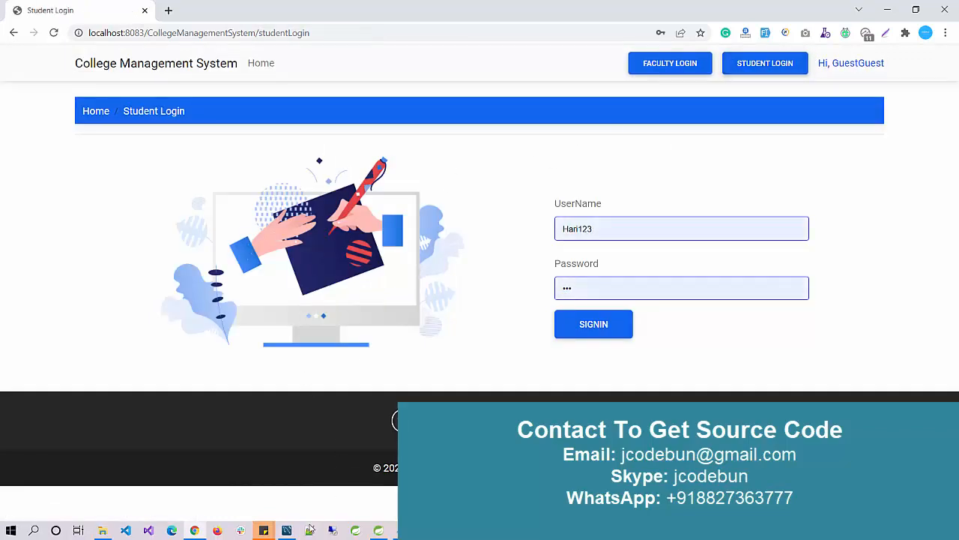
Run SELECT * on the clg_mgt_sys student table to read its userName and password.
click(263, 530)
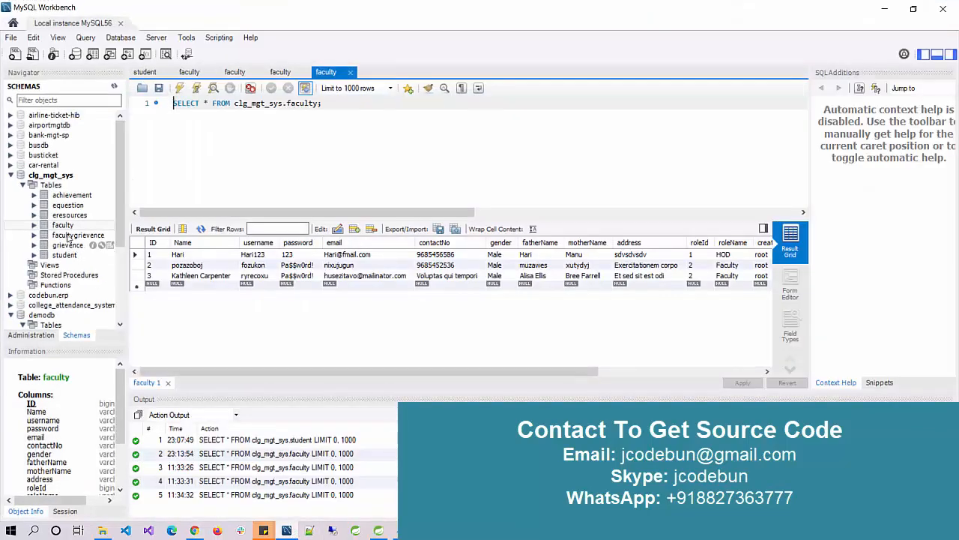
click(65, 254)
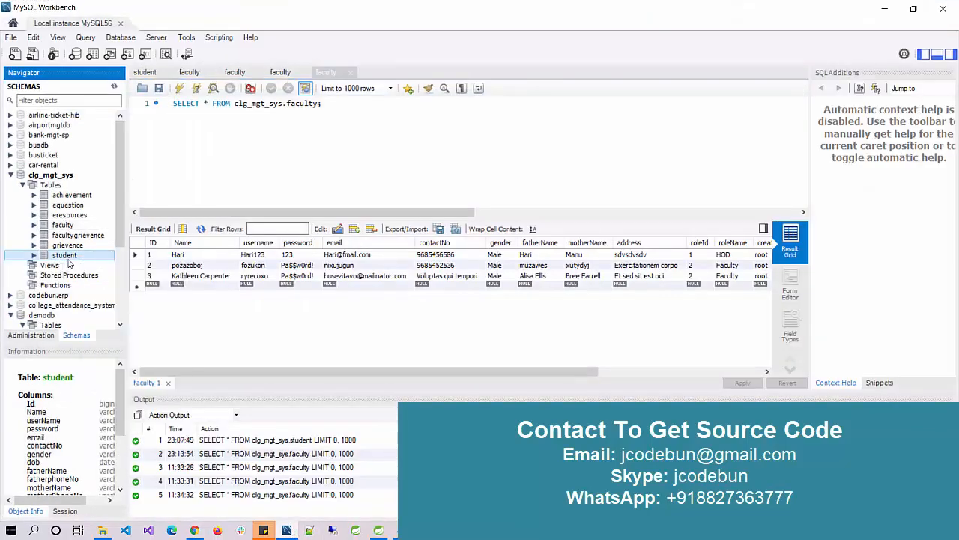
double_click(64, 255)
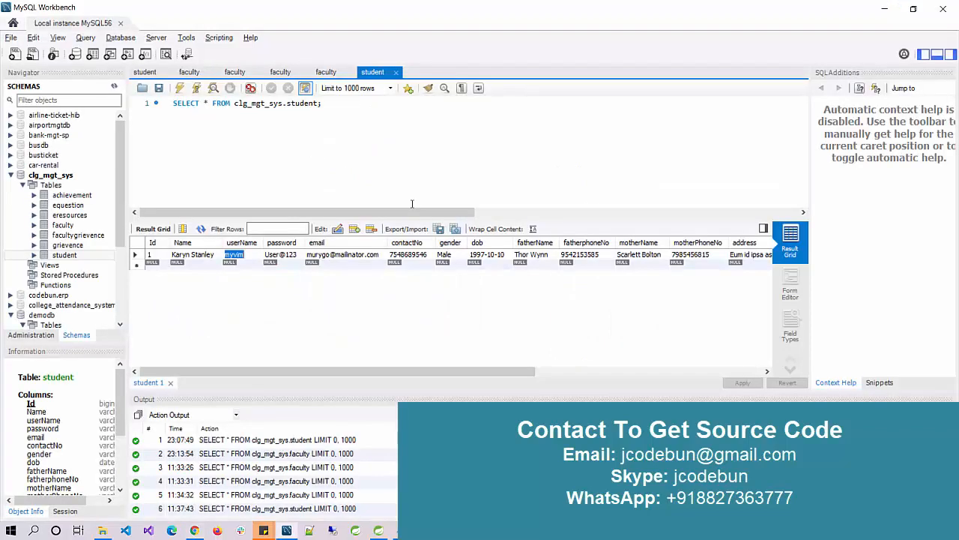
click(281, 254)
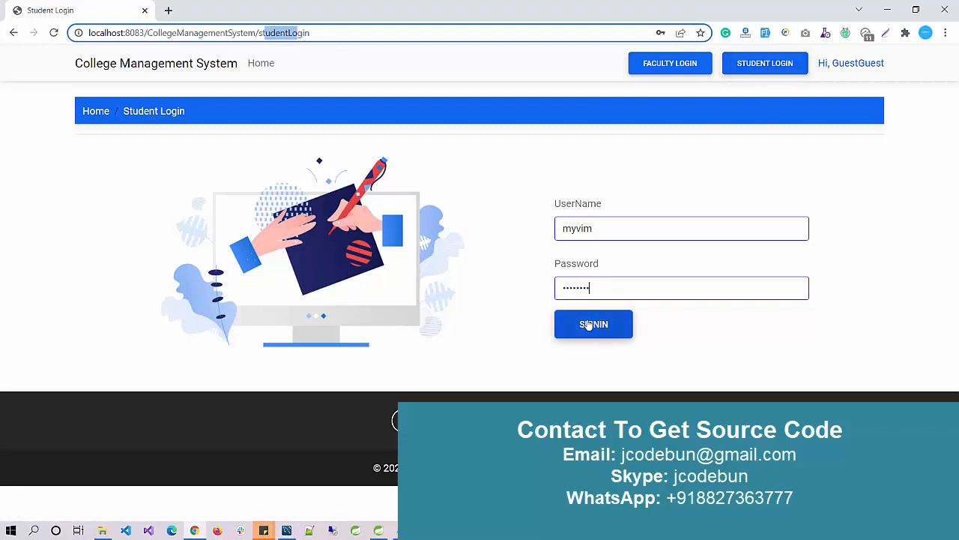
Sign in as the student and view the e-resources and e-question lists.
click(593, 324)
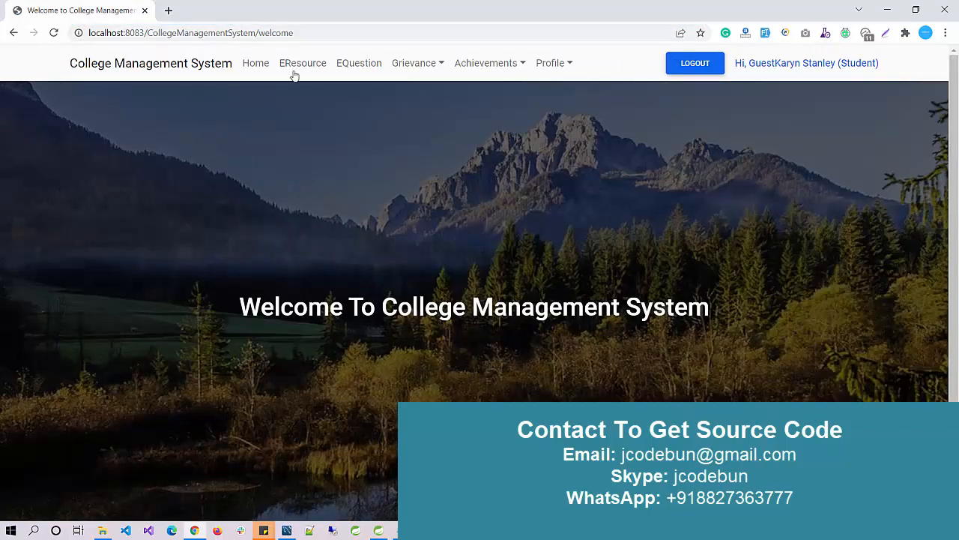
click(303, 63)
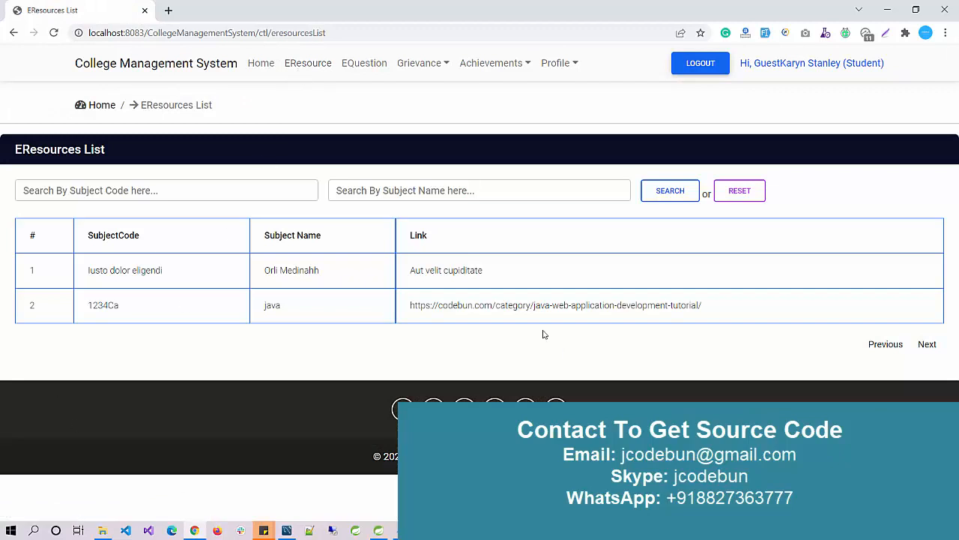
mouse_move(471, 388)
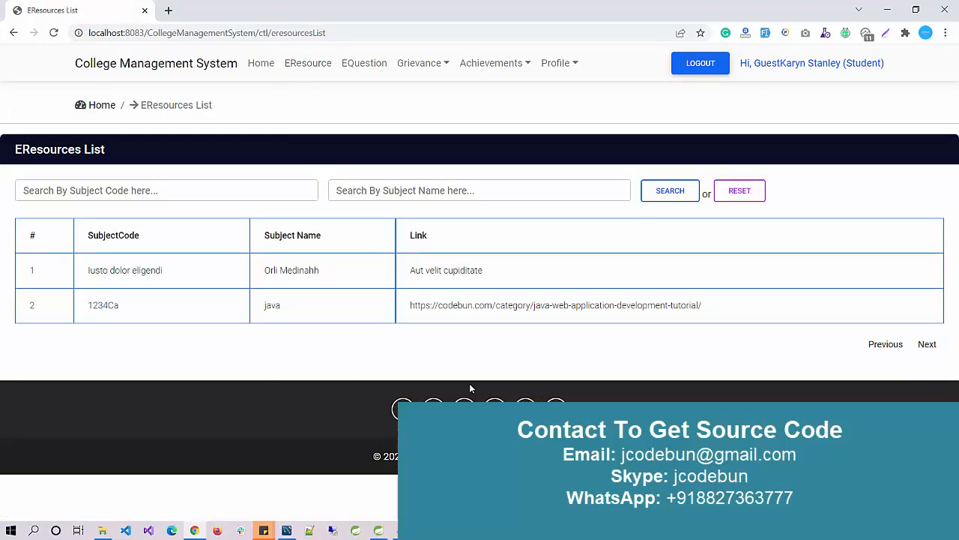
click(364, 63)
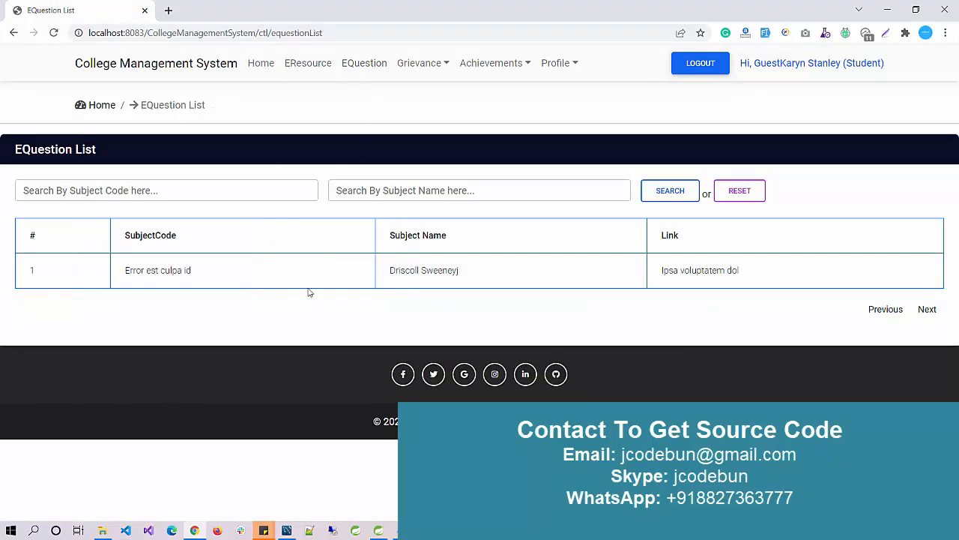
Browse the student grievance list and the achievement list.
click(419, 63)
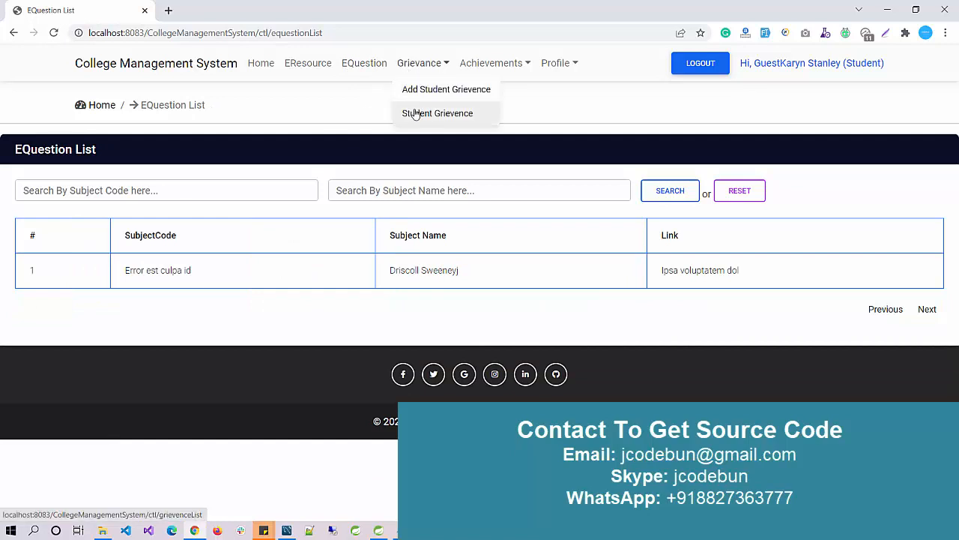
click(438, 113)
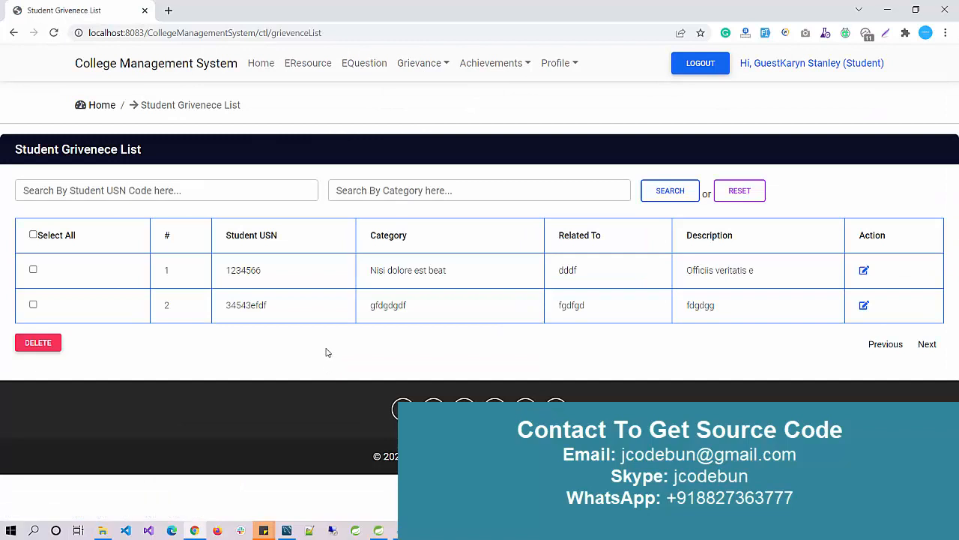
mouse_move(344, 369)
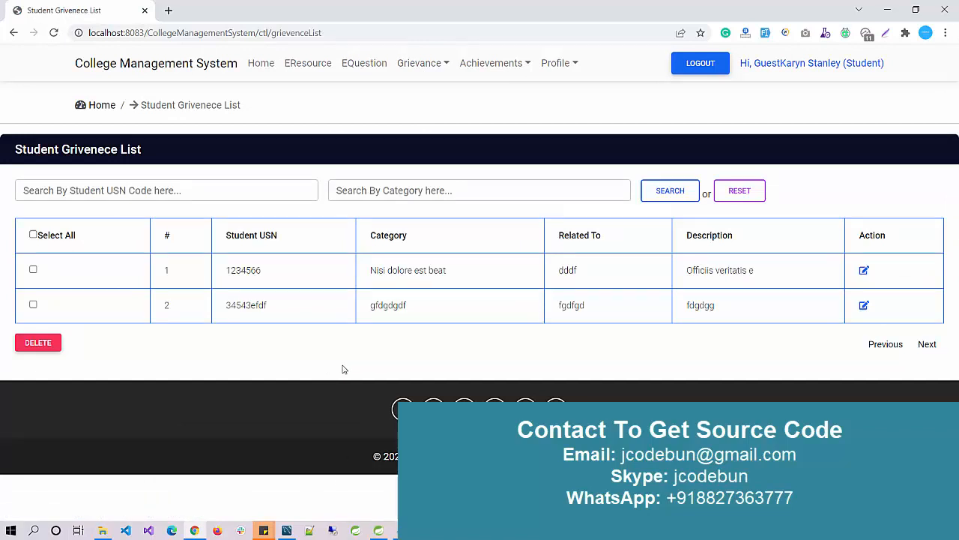
click(491, 63)
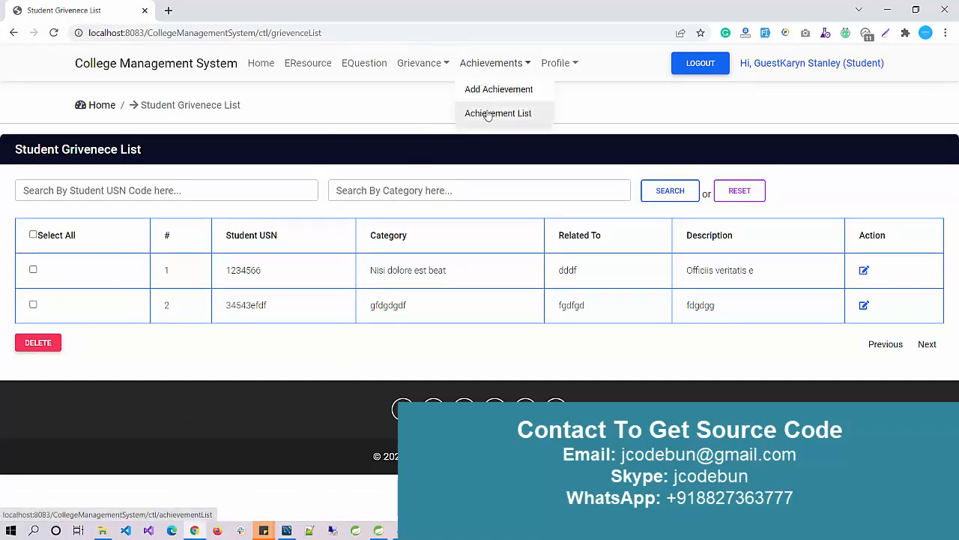
click(497, 113)
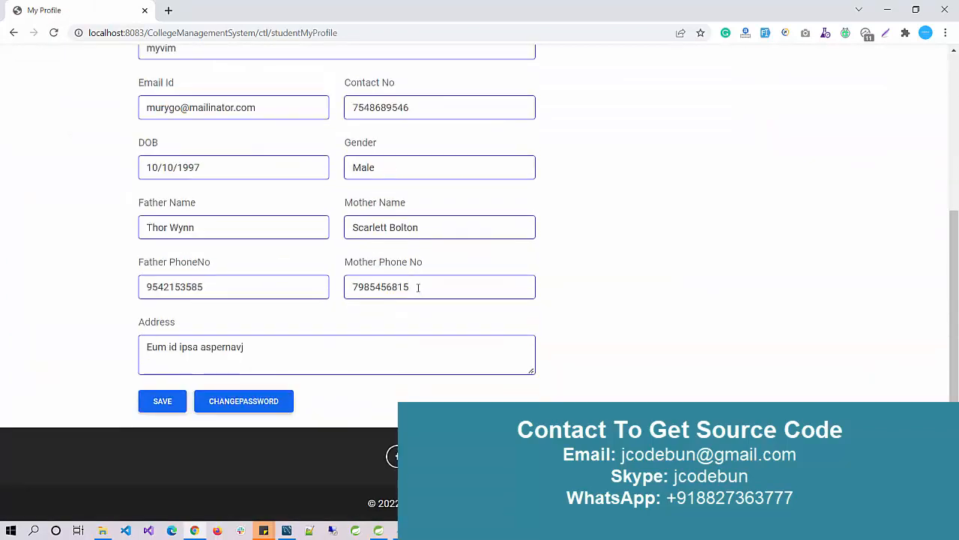
Open the student change-password form, then log out of the student account.
click(243, 401)
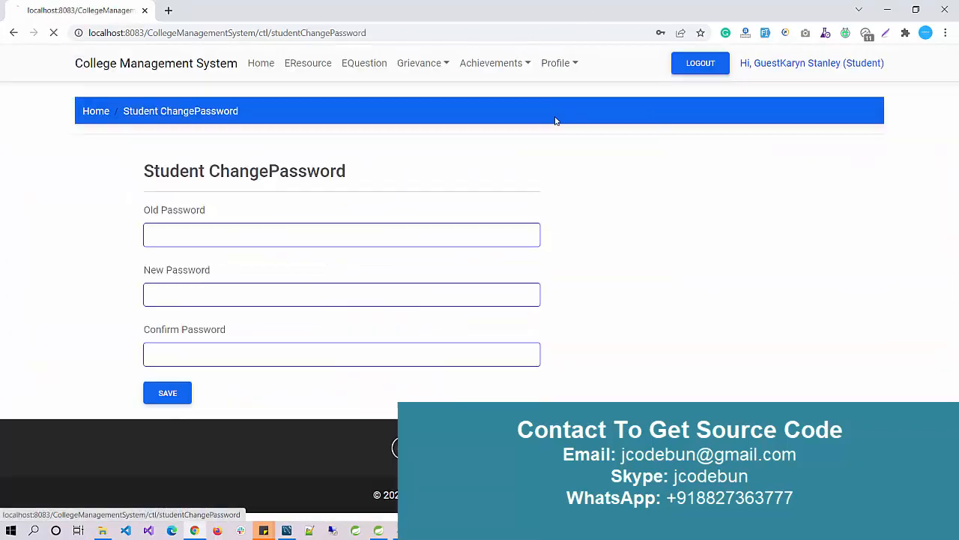
click(700, 63)
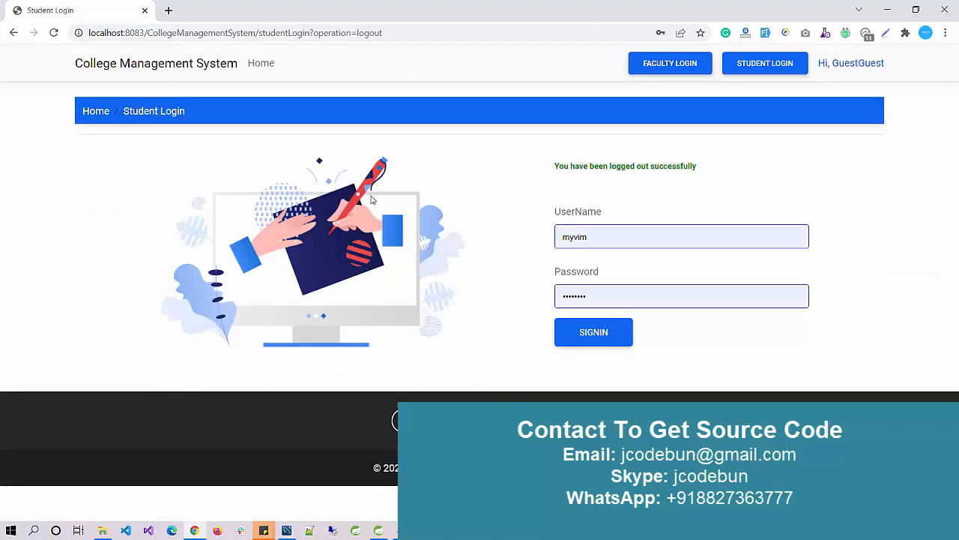
mouse_move(279, 260)
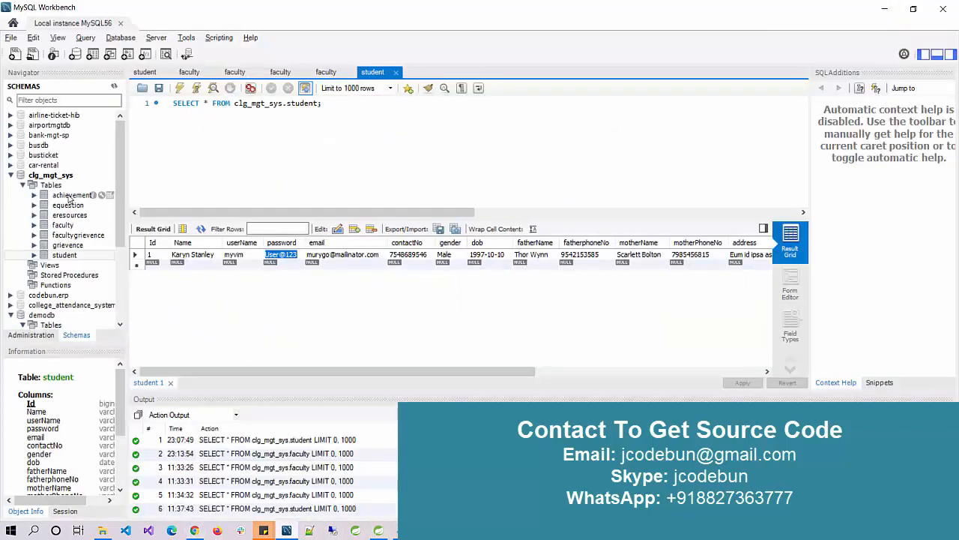
Inspect equestion, eresources and facultygrievence columns, then check pom.xml's MySQL connector version 8.0.17.
click(67, 204)
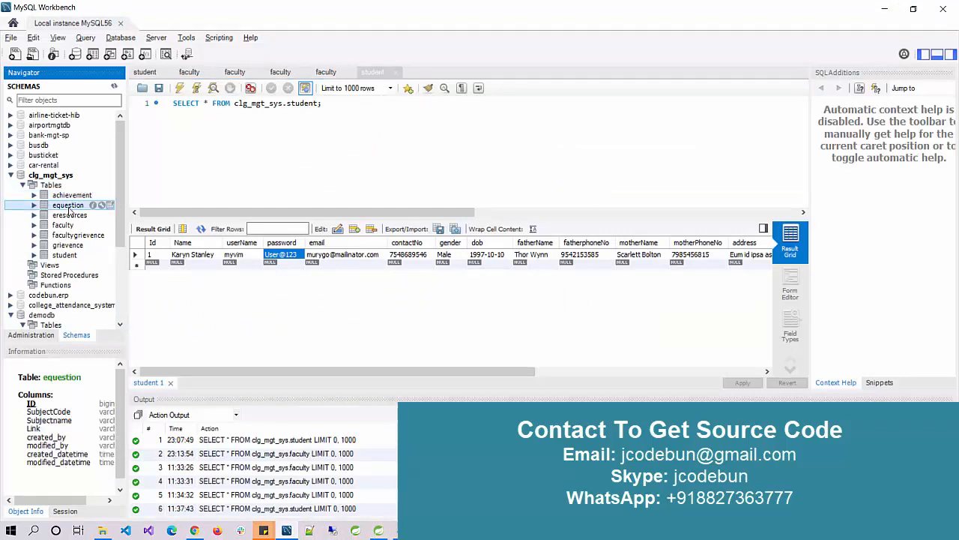
click(69, 215)
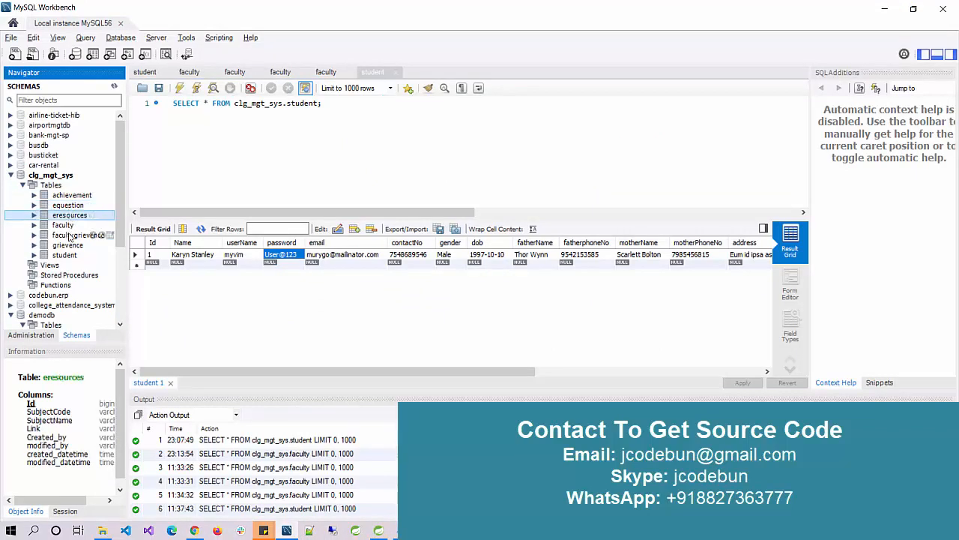
click(79, 235)
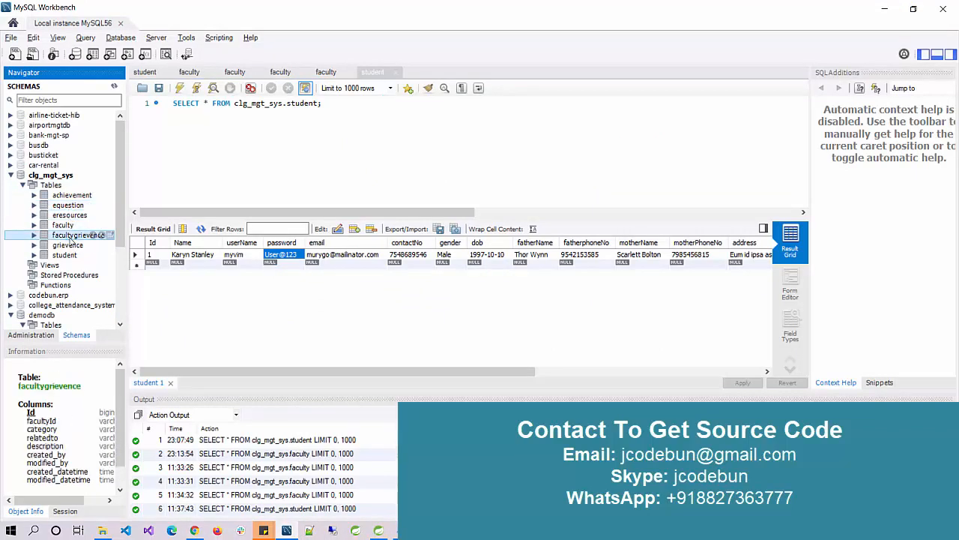
mouse_move(67, 255)
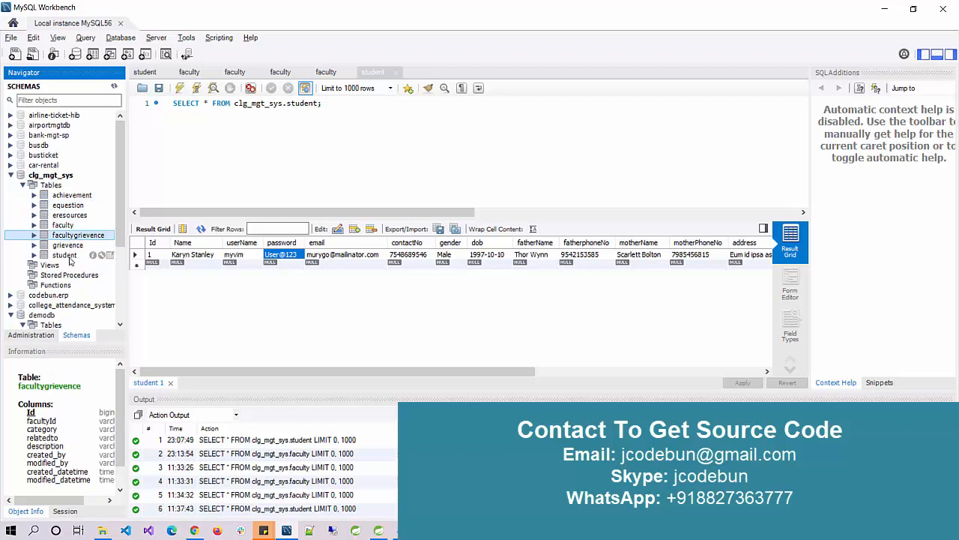
click(65, 255)
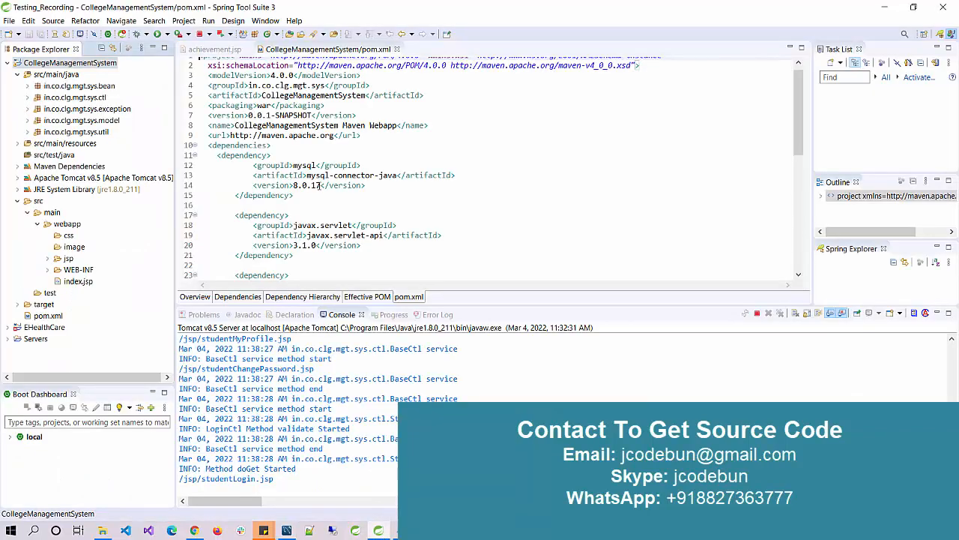
click(314, 185)
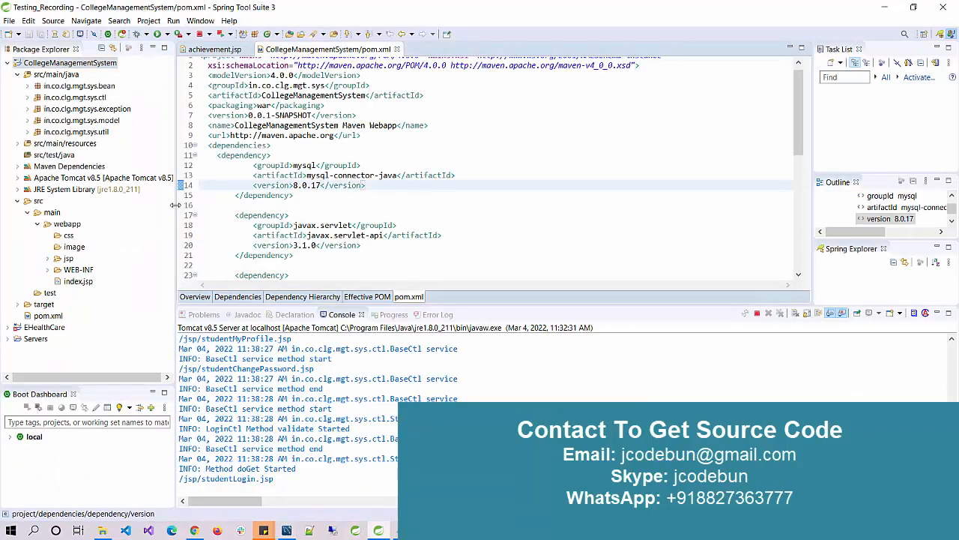